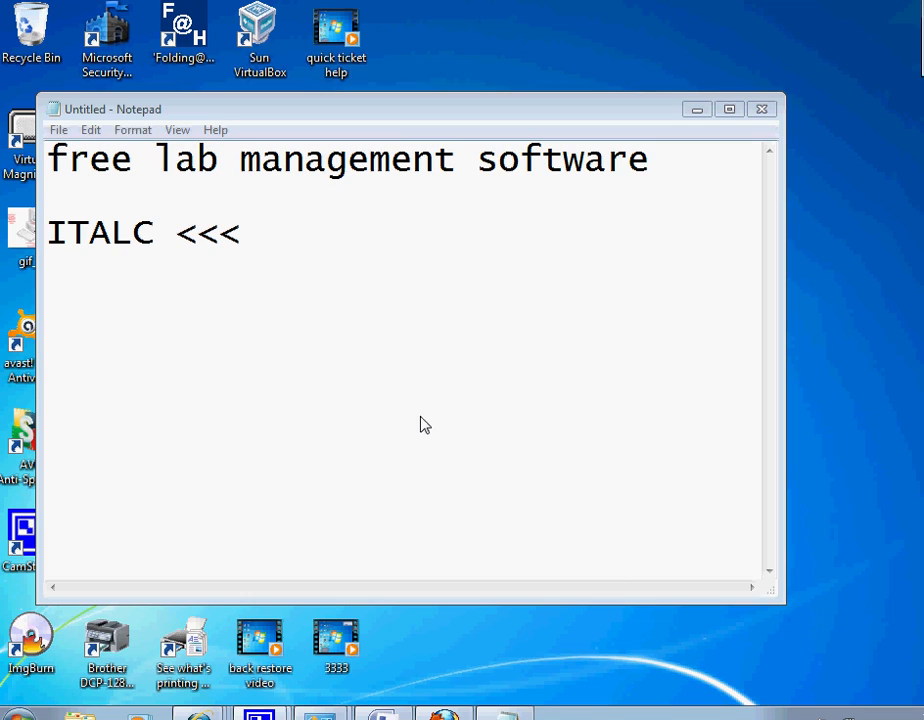
mouse_move(176, 170)
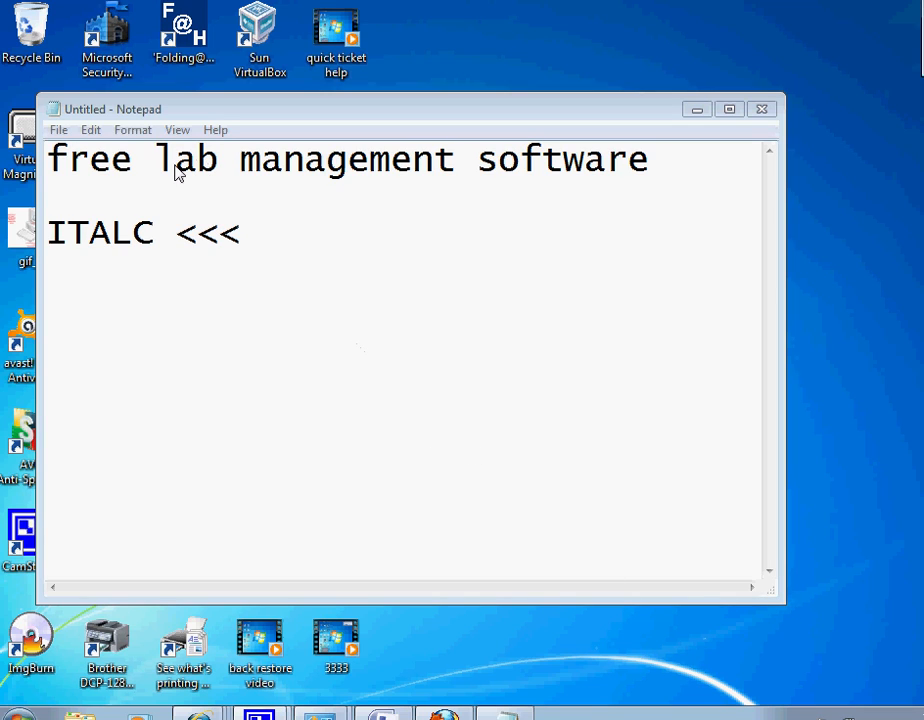
mouse_move(107, 187)
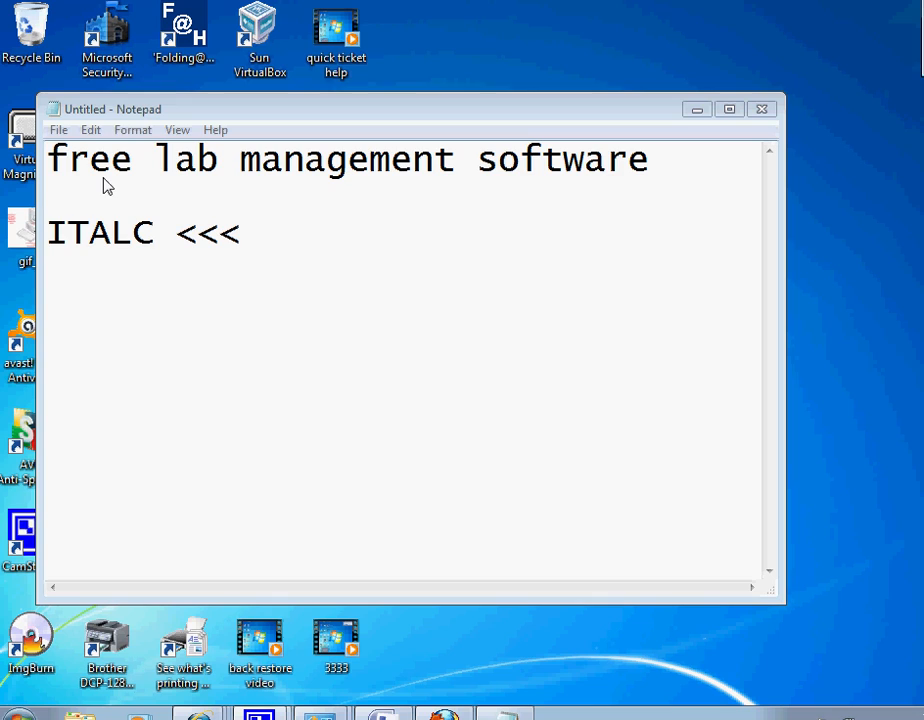
mouse_move(256, 195)
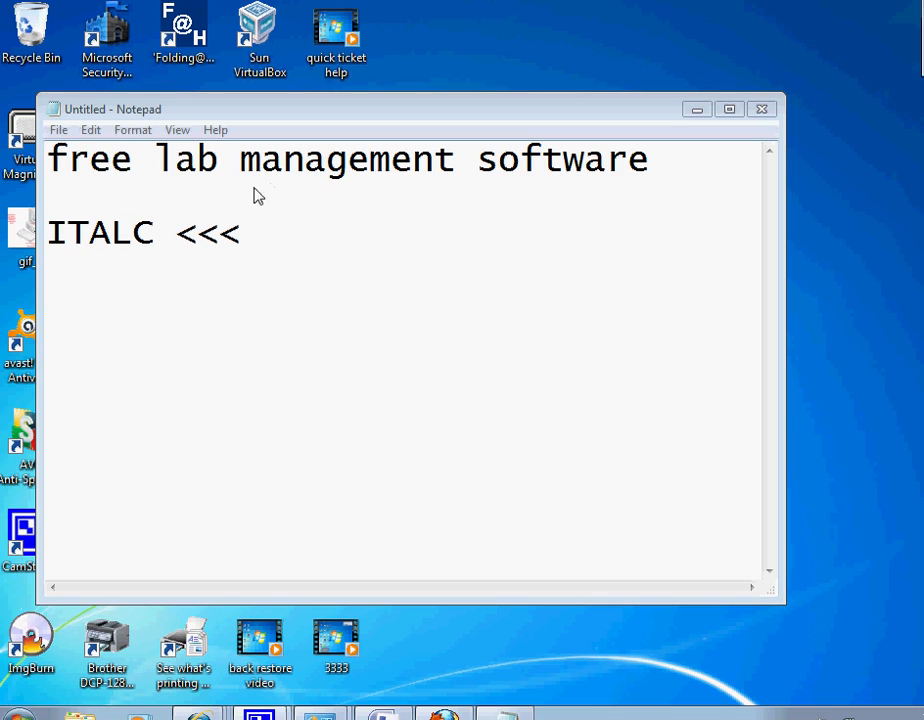
mouse_move(118, 258)
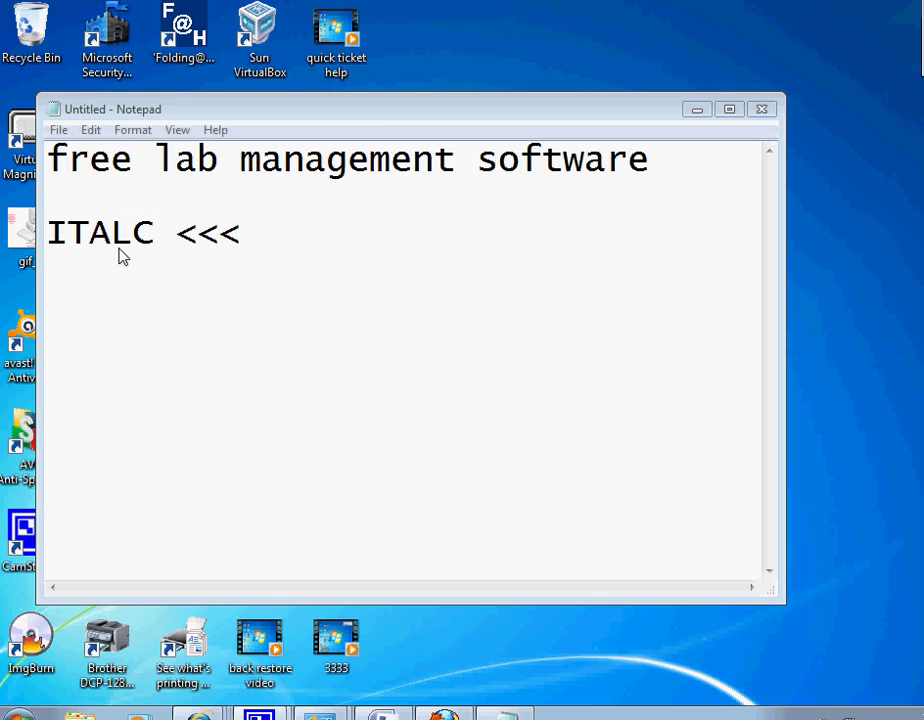
mouse_move(327, 452)
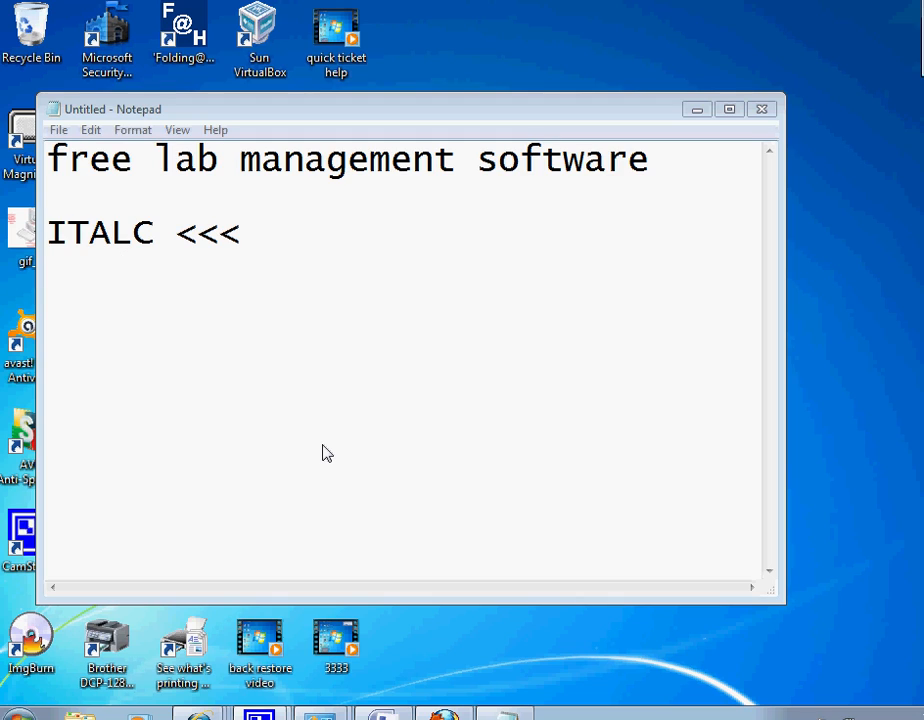
mouse_move(330, 453)
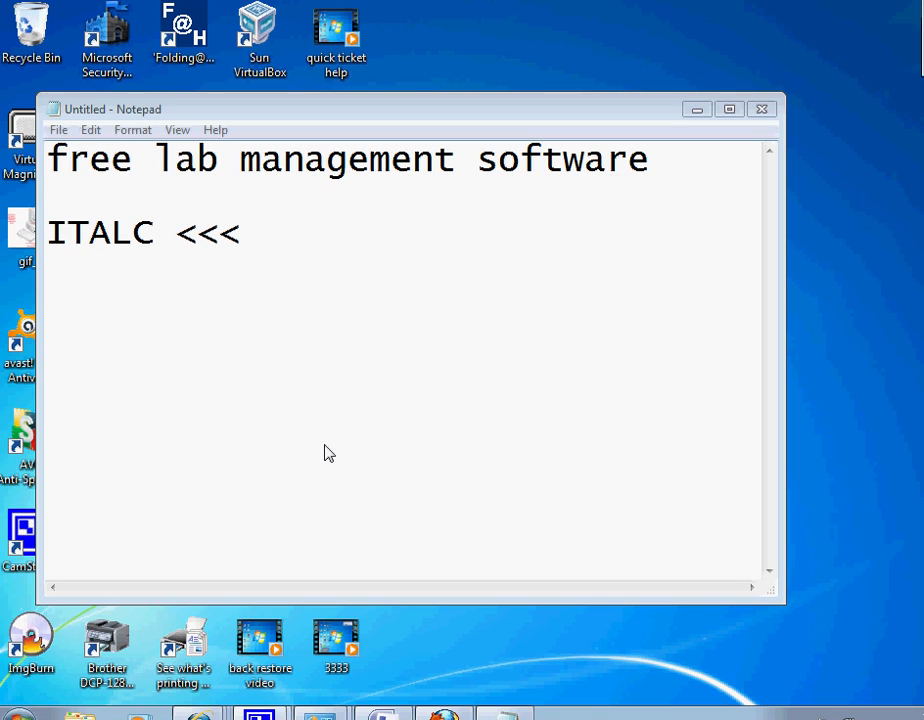
mouse_move(312, 439)
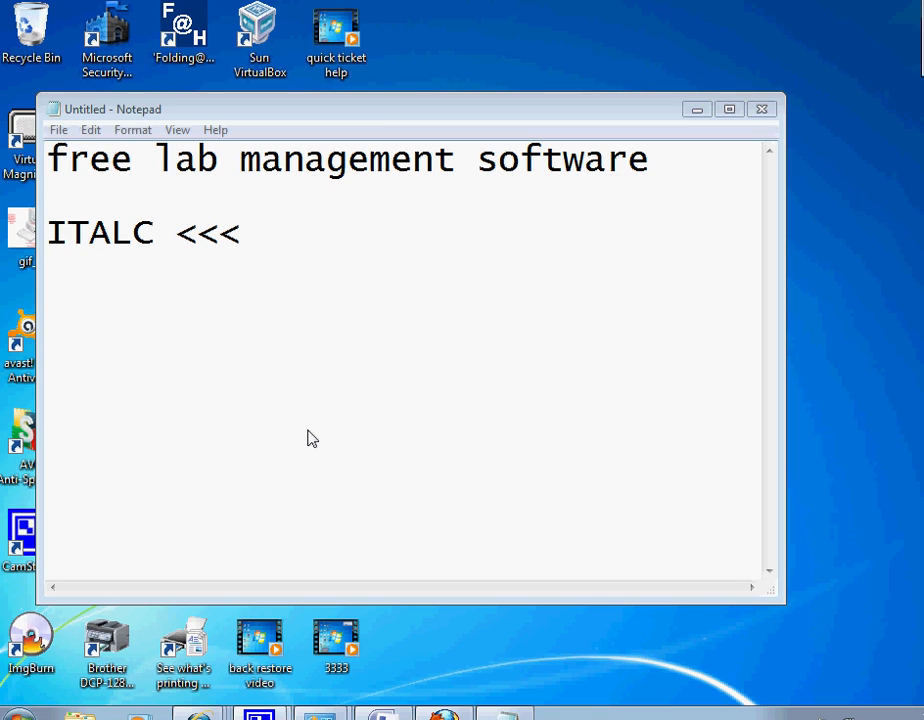
mouse_move(221, 365)
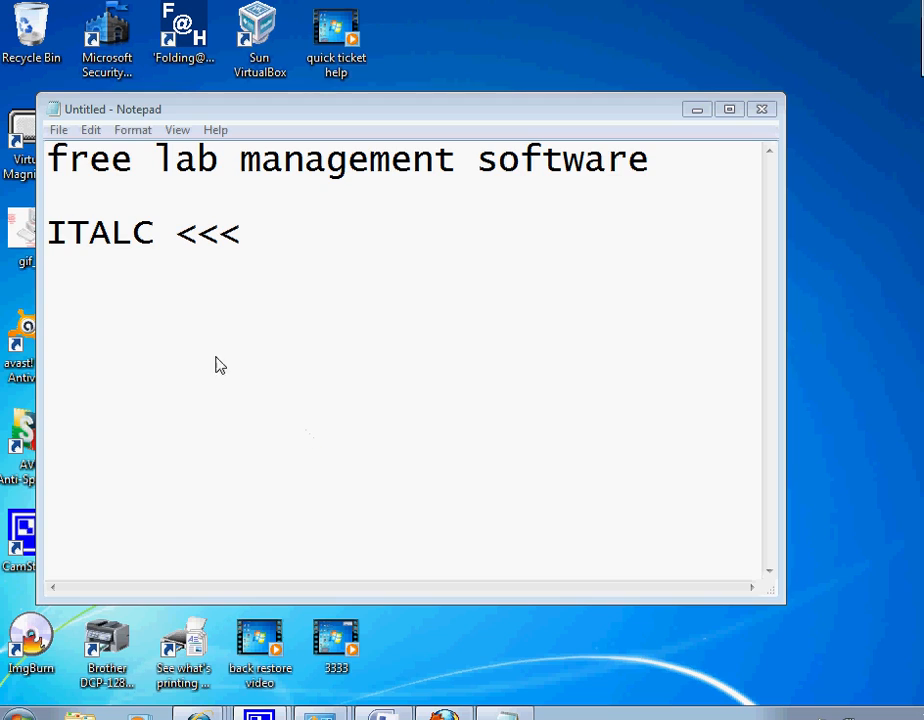
mouse_move(160, 293)
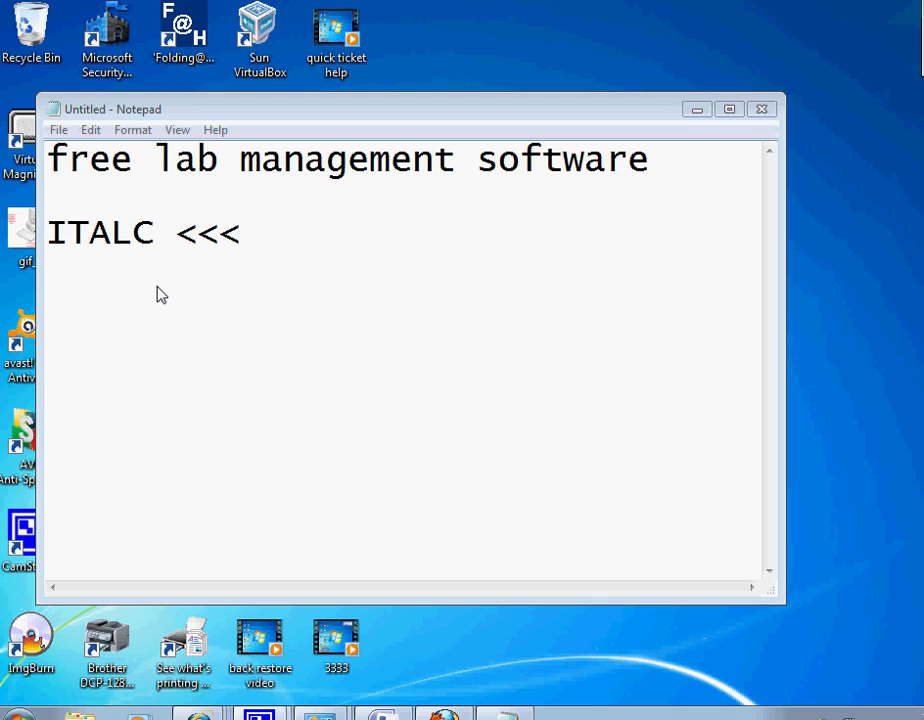
mouse_move(249, 457)
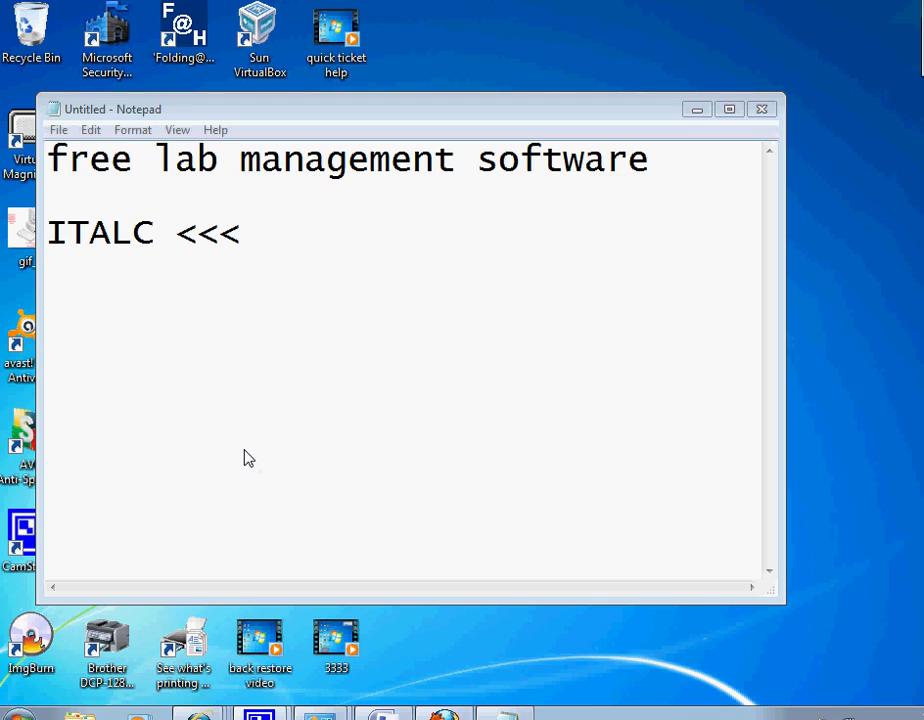
mouse_move(256, 450)
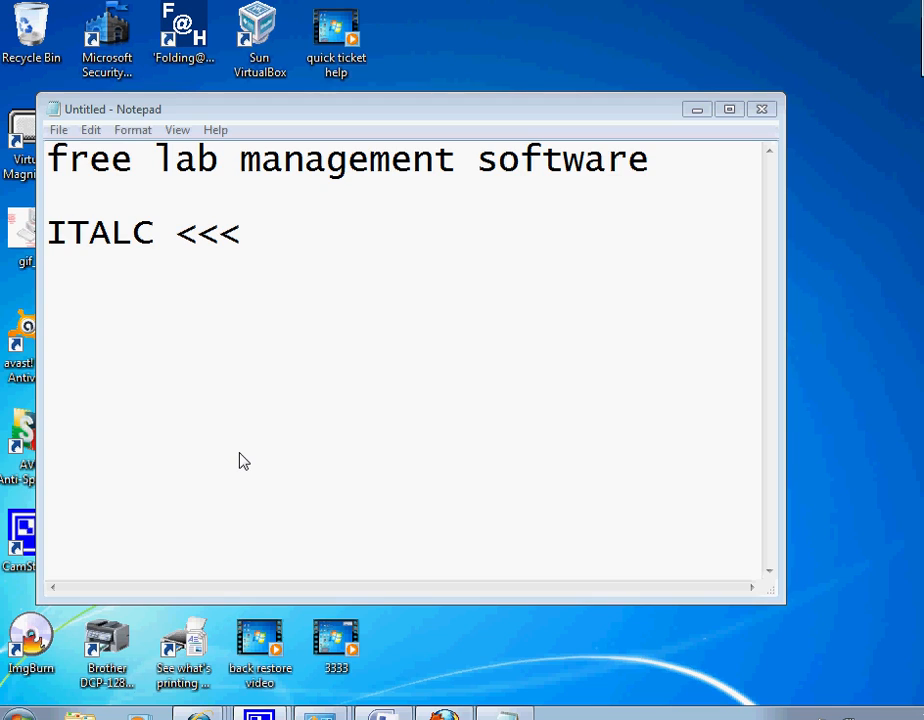
mouse_move(90, 355)
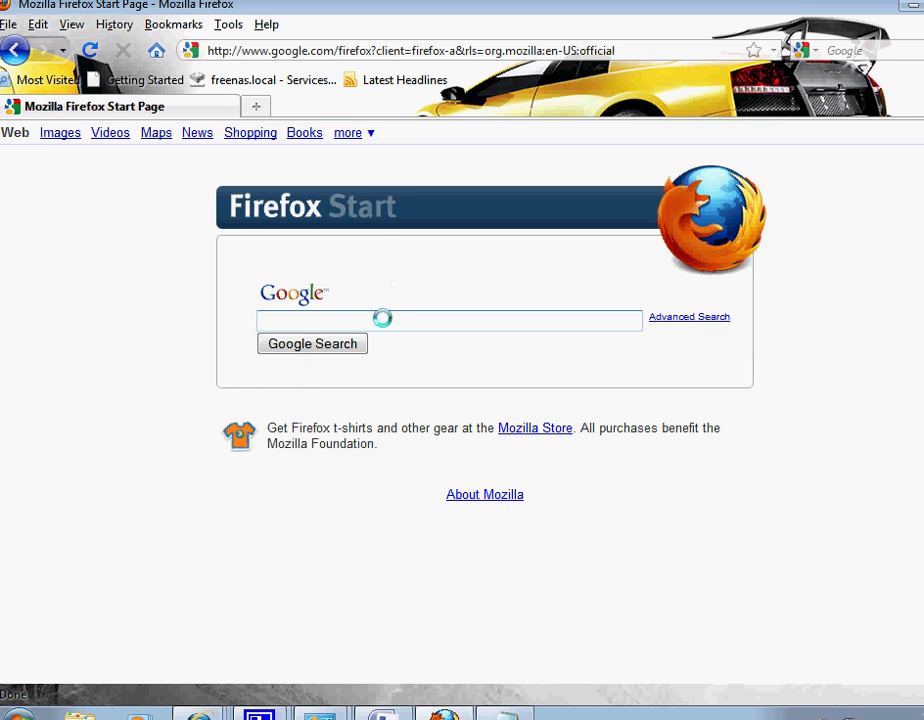
- Search Google for 'ITALIC', then rerun the search with the corrected term ITALC
left_click(448, 320)
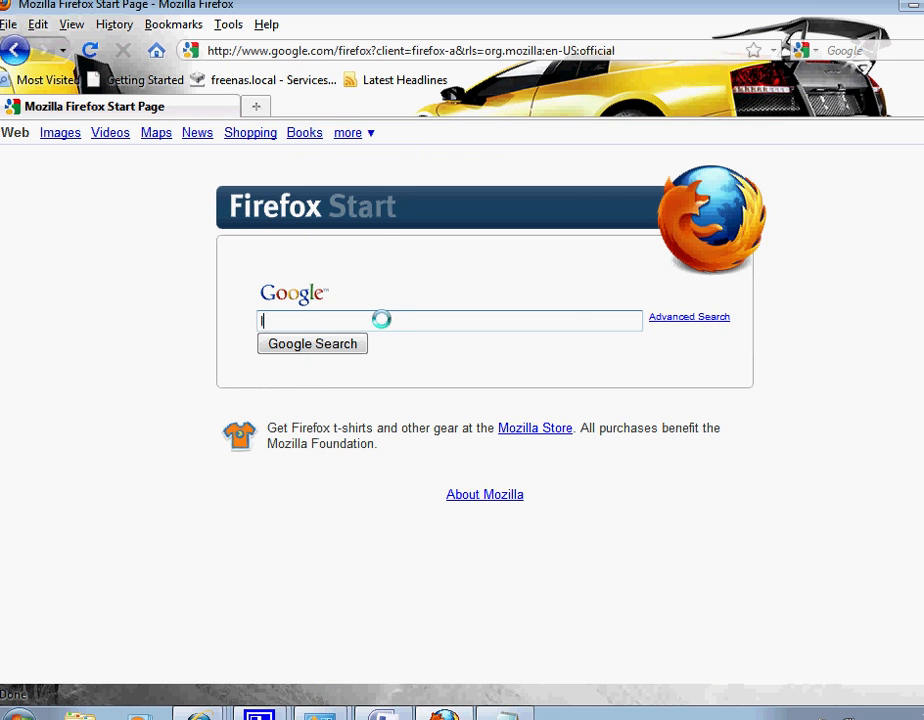
type("ITALIC")
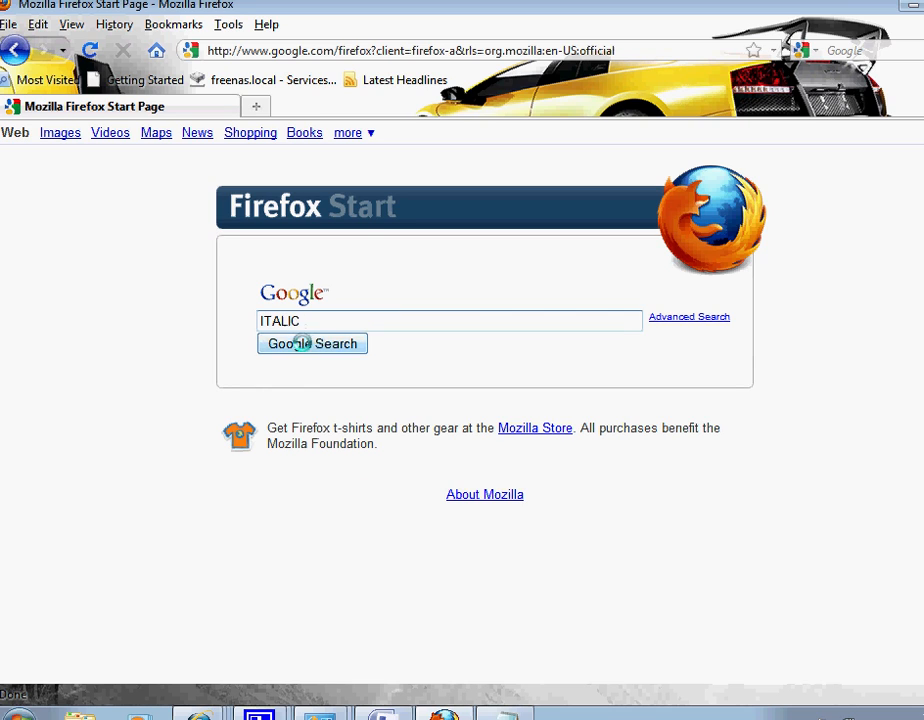
left_click(312, 343)
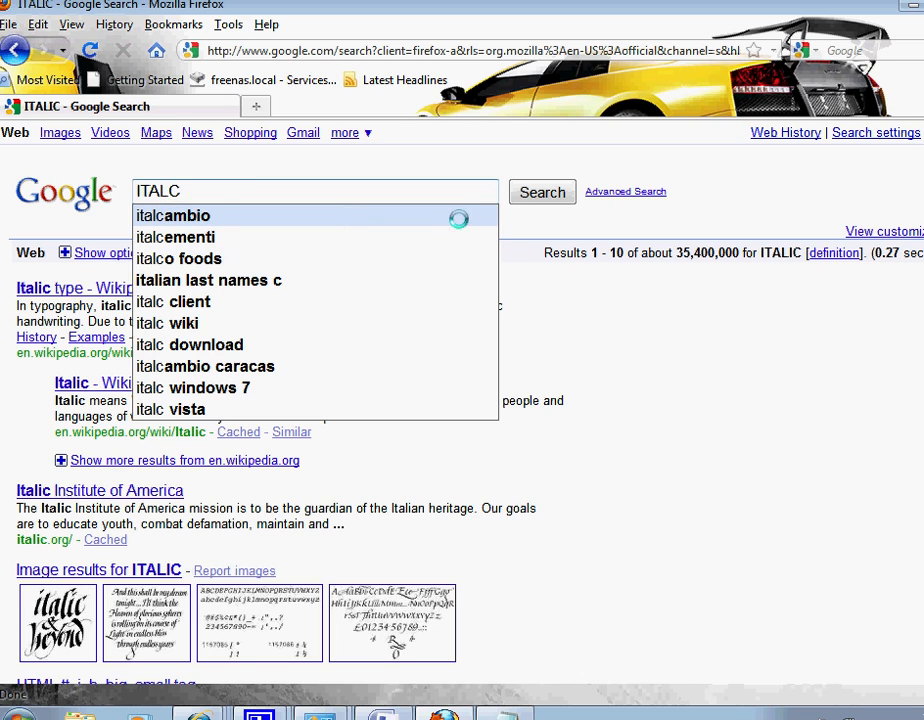
left_click(541, 191)
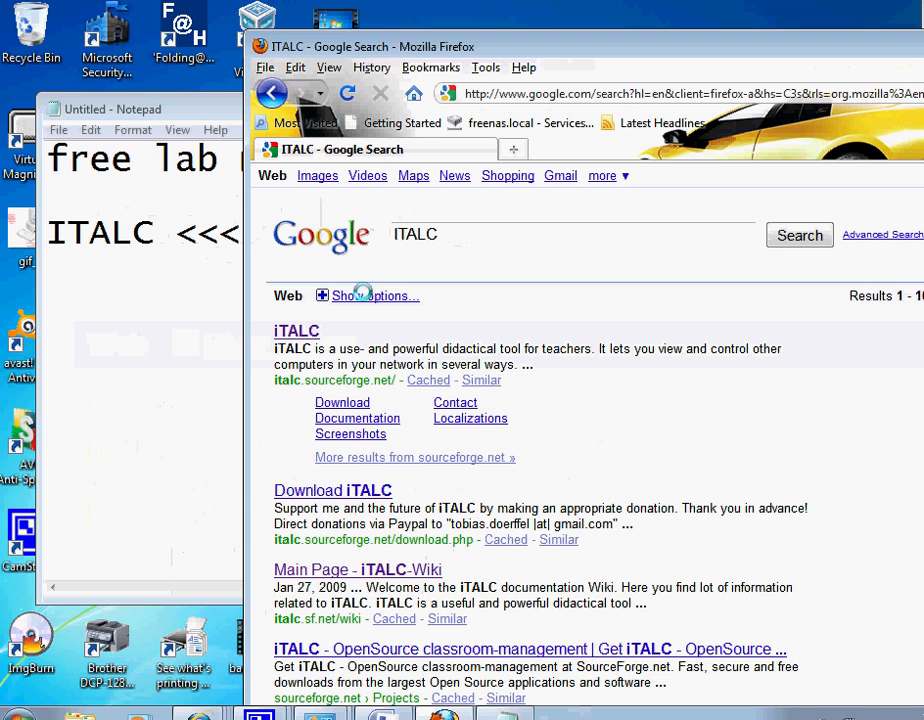
- Open the iTALC homepage and follow Download and Continue to the SourceForge official Windows build
left_click(296, 330)
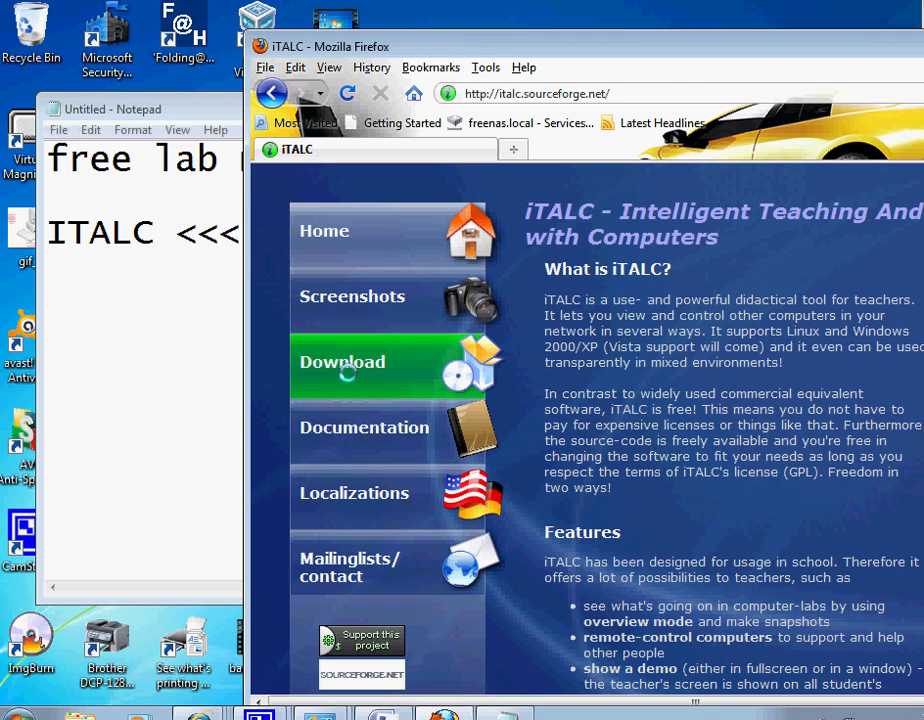
left_click(342, 362)
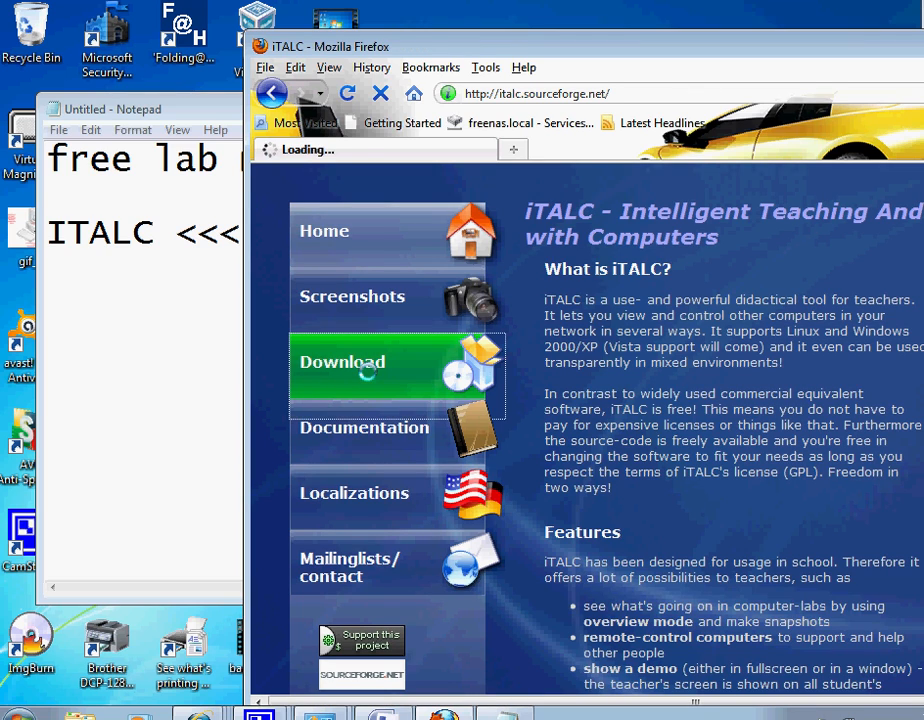
left_click(342, 362)
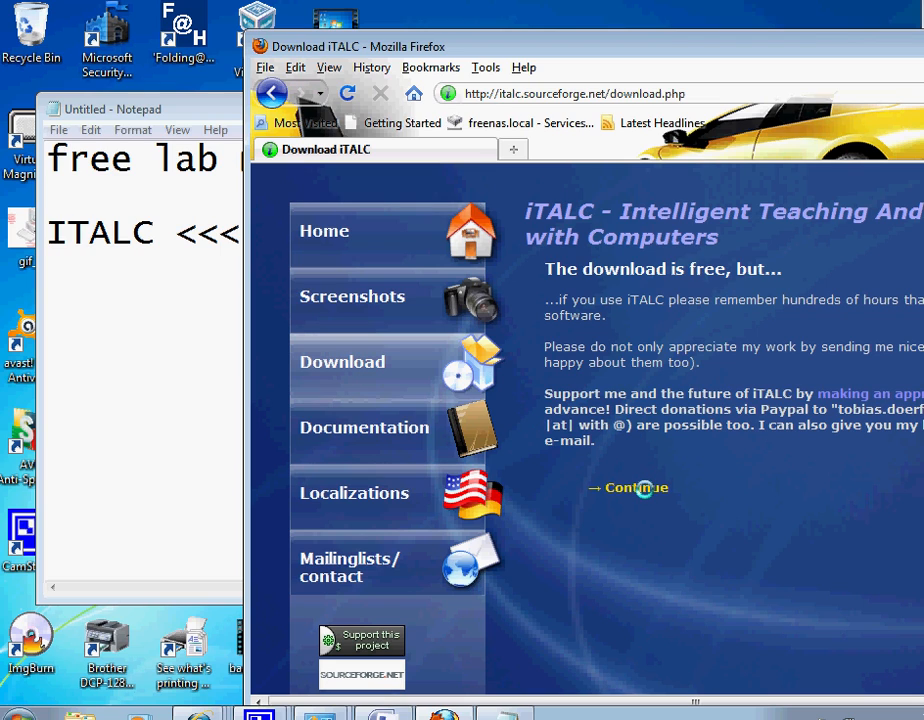
left_click(633, 488)
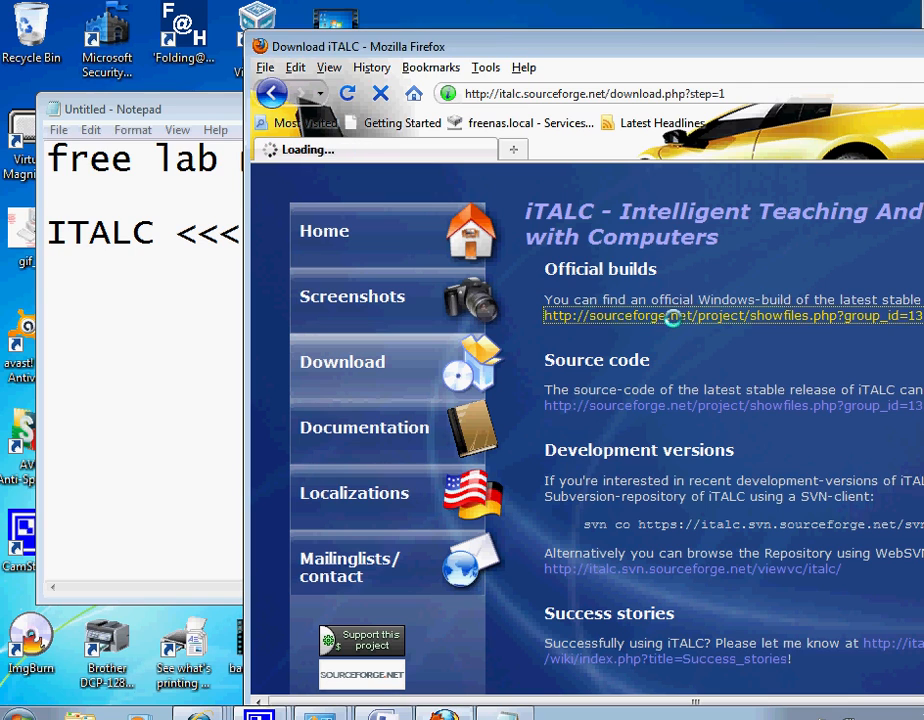
left_click(732, 314)
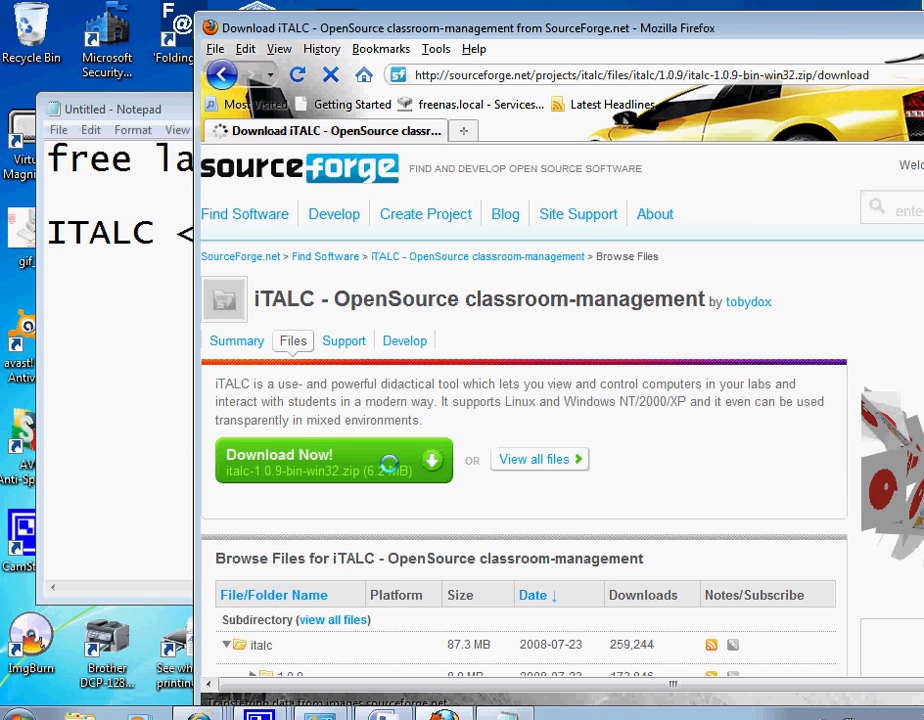
- Download the iTALC 1.0.9 Windows zip via the direct link and open it in Windows Explorer
left_click(333, 459)
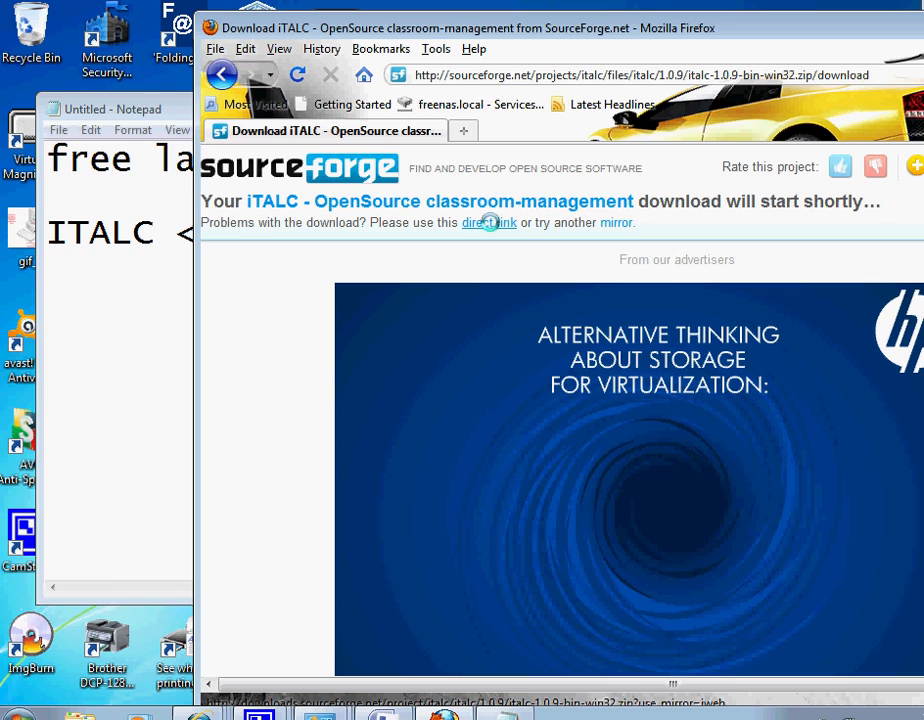
left_click(489, 222)
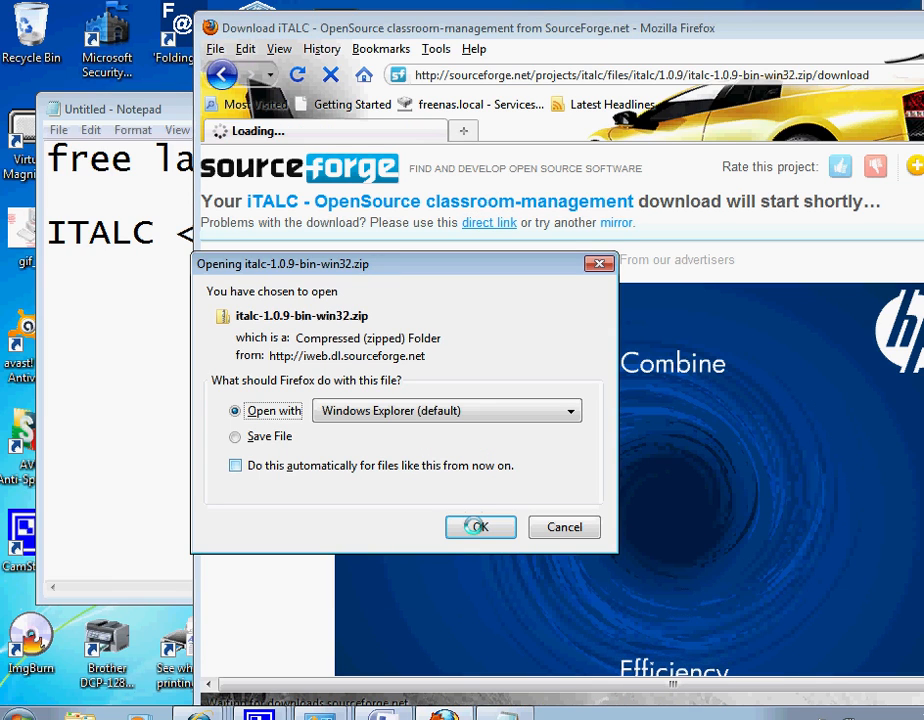
left_click(480, 527)
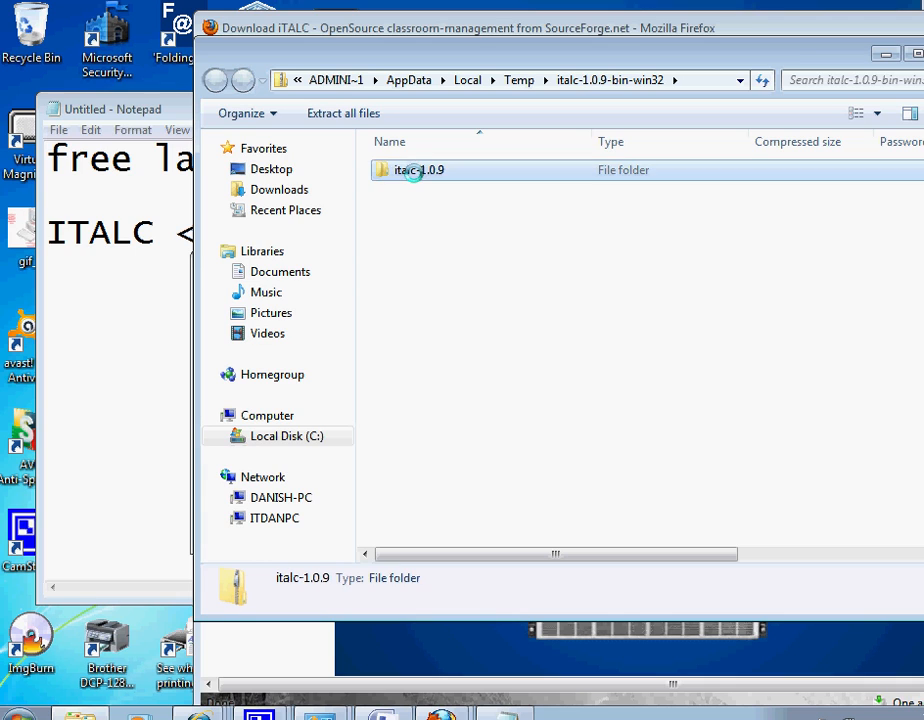
- Open the italc-1.0.9 folder and run setup to start the installation wizard
double_click(419, 170)
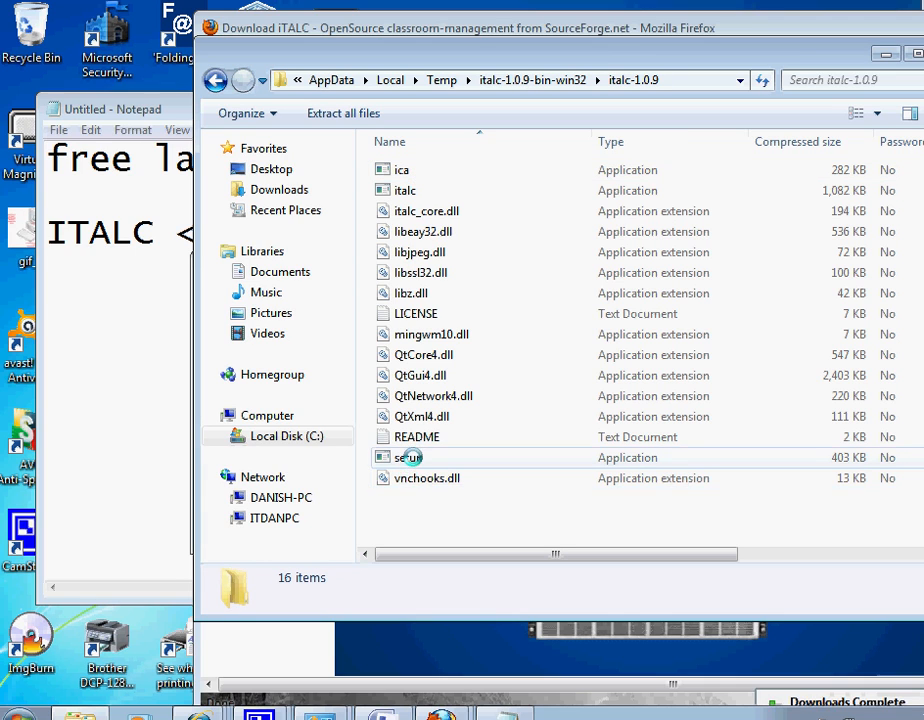
left_click(407, 457)
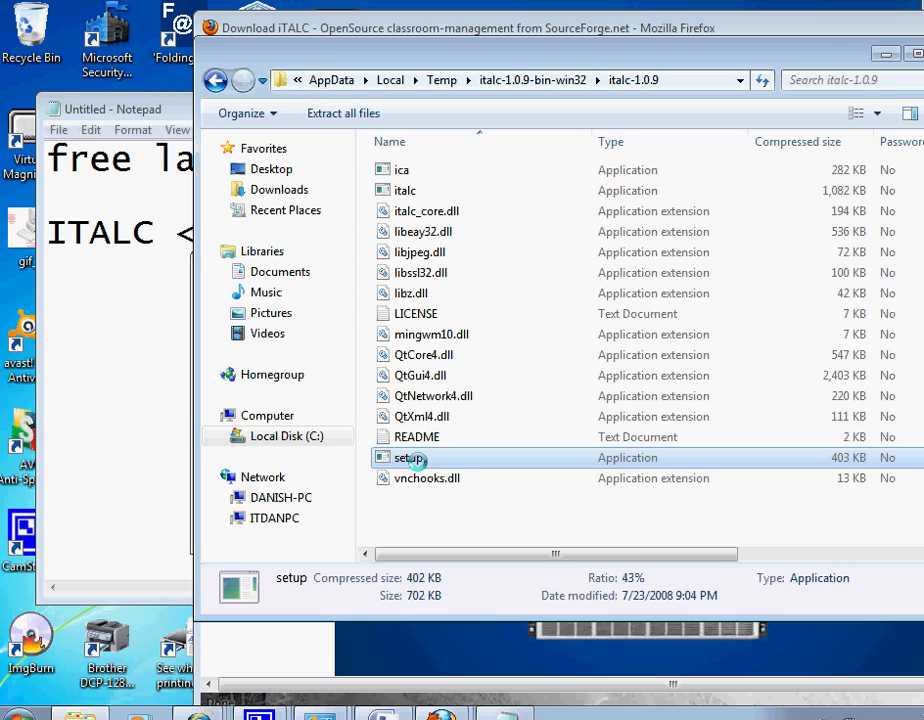
double_click(408, 457)
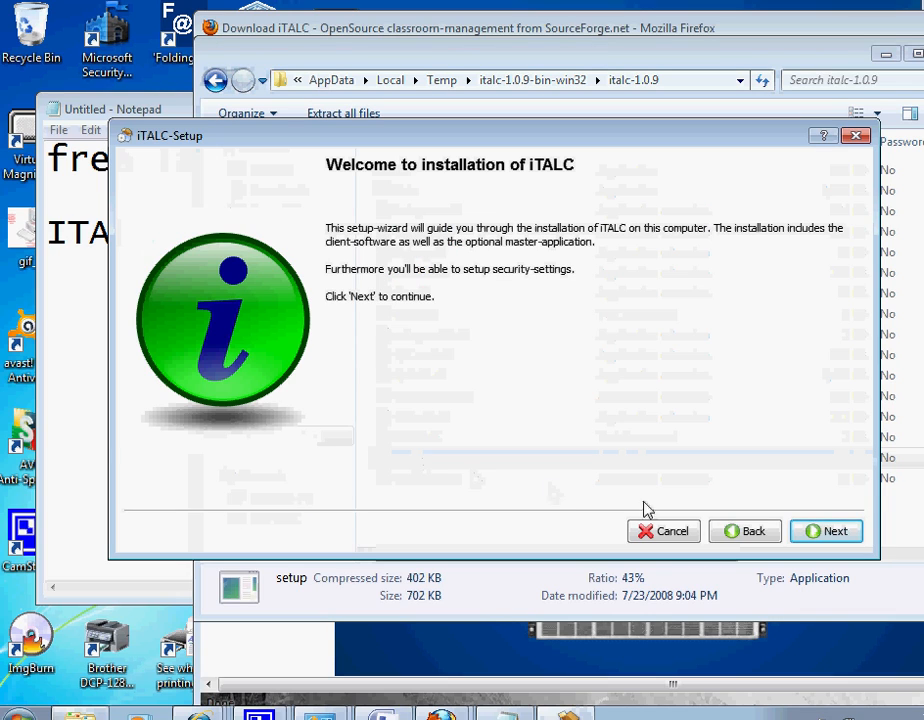
- Advance past the welcome page, keeping C:\Program Files (x86)\iTALC as install directory
left_click(825, 531)
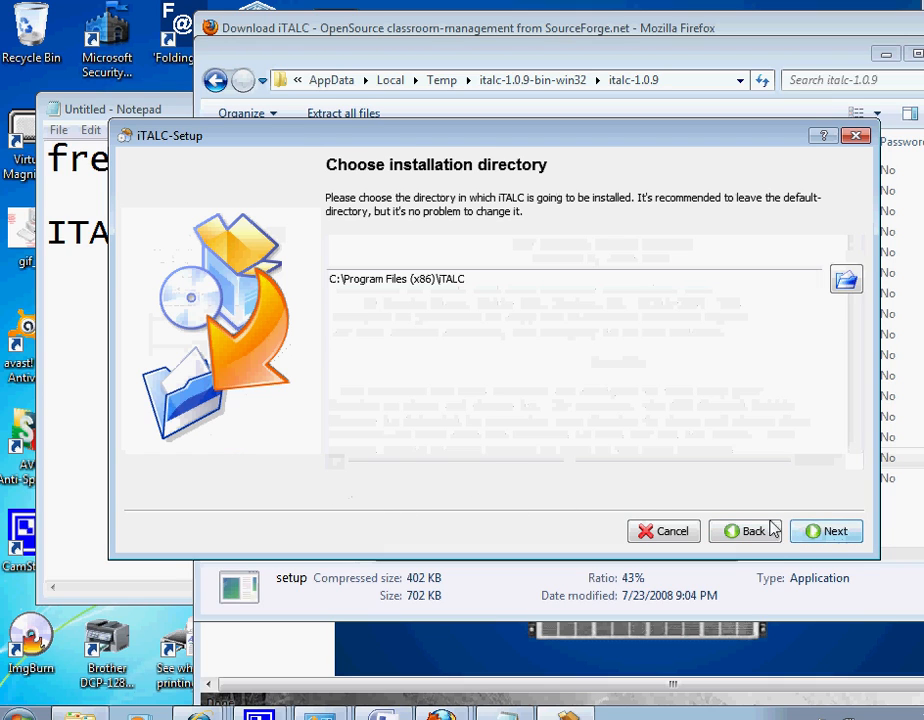
left_click(826, 530)
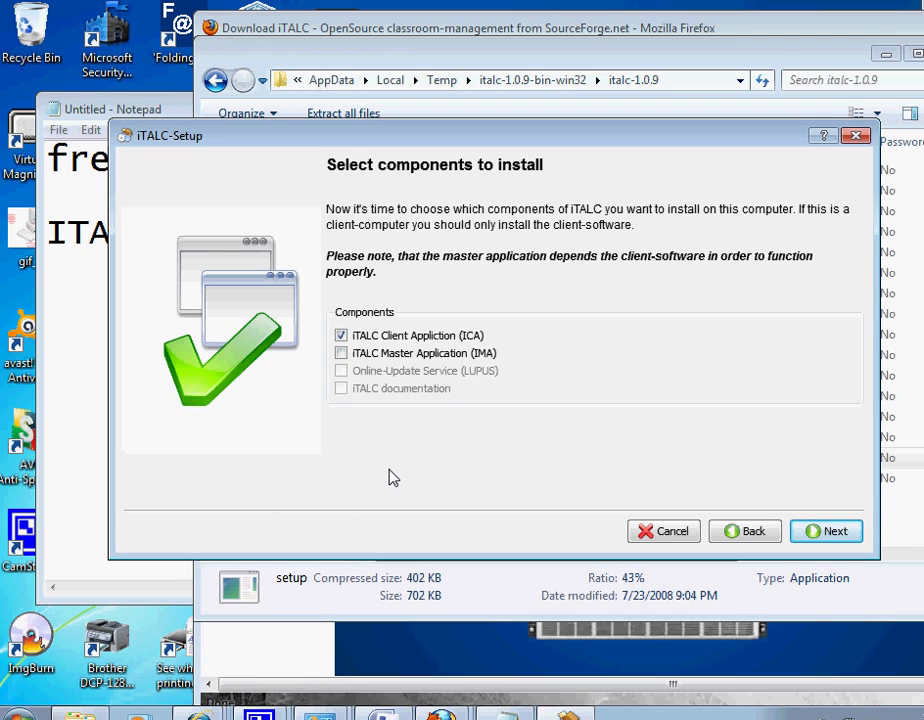
mouse_move(378, 472)
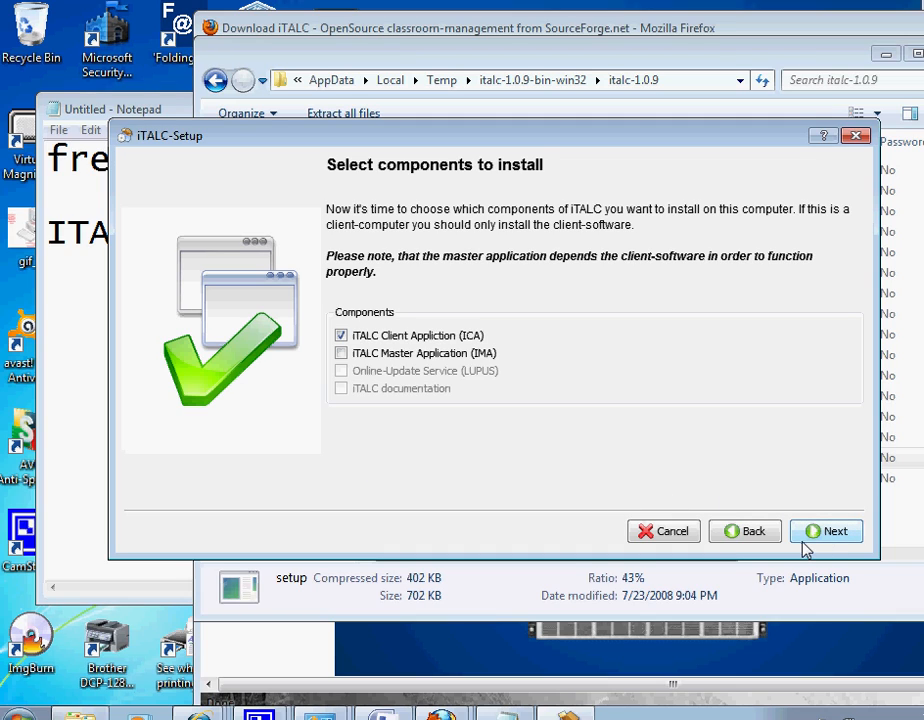
mouse_move(801, 446)
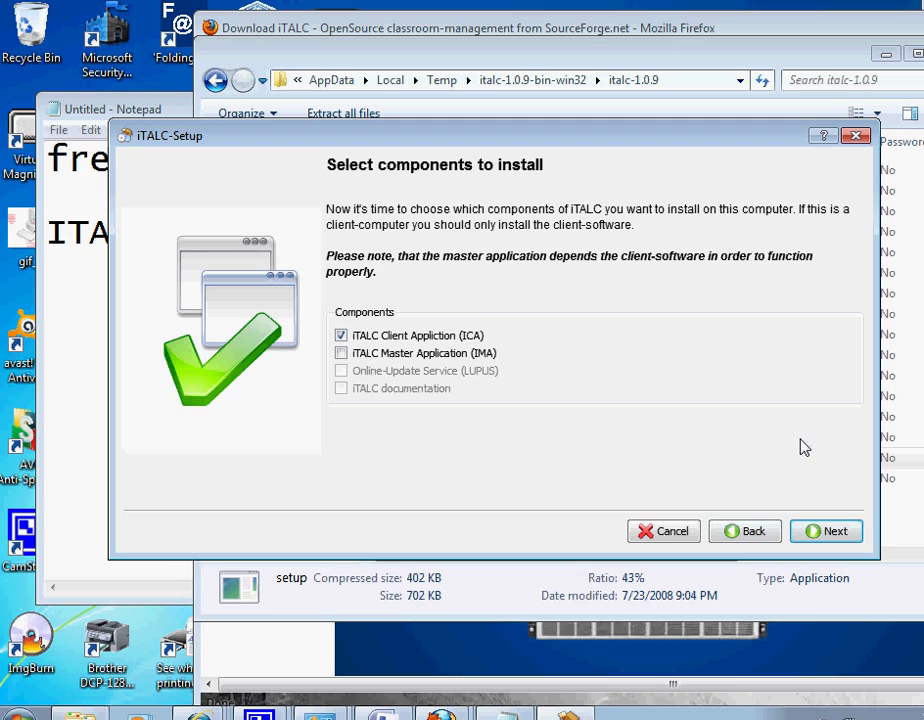
mouse_move(803, 446)
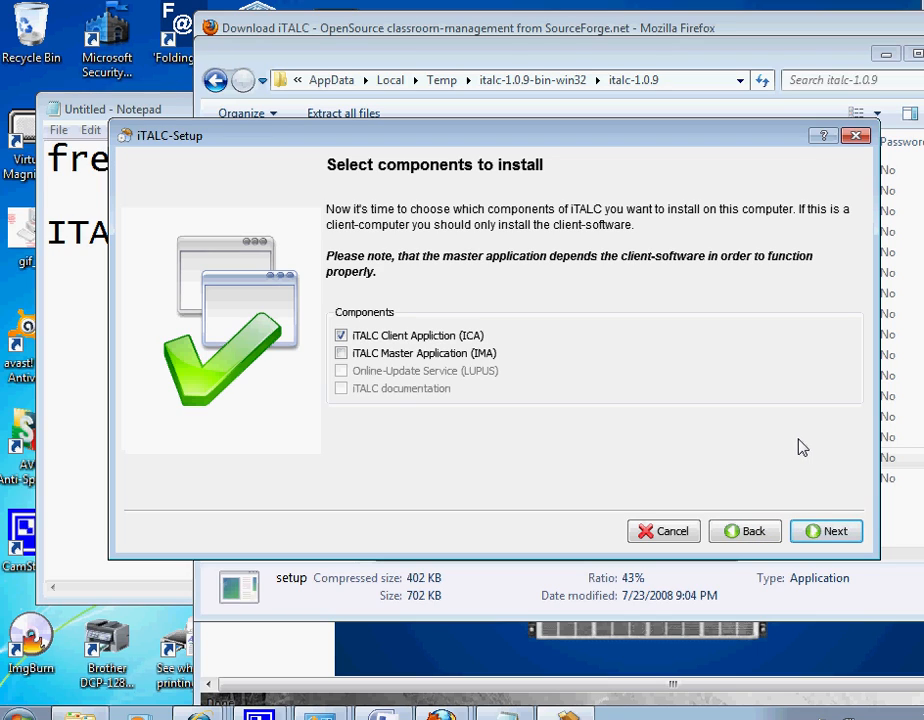
mouse_move(500, 462)
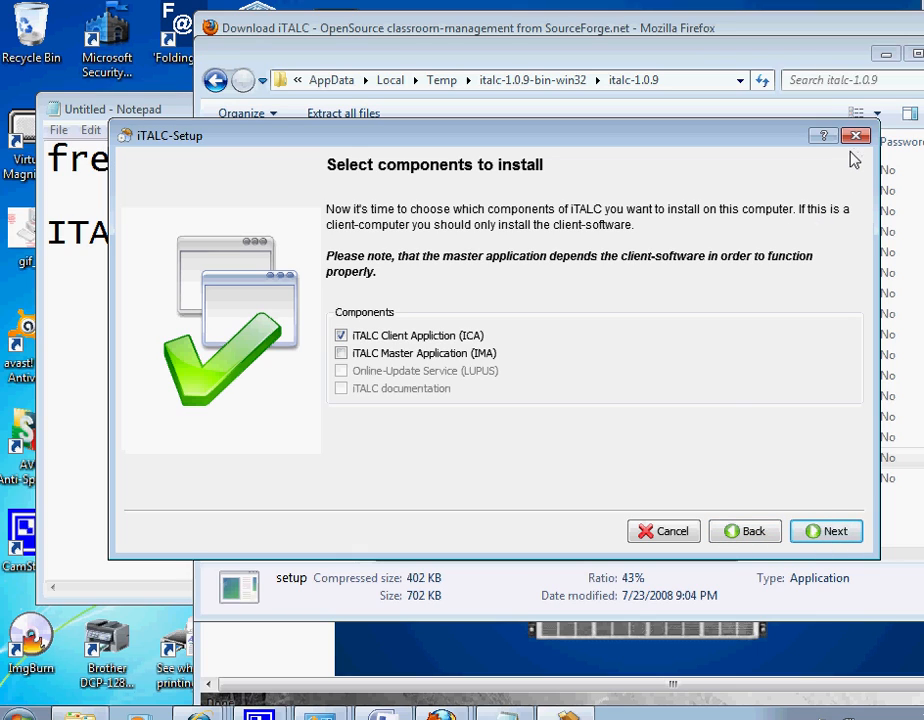
mouse_move(646, 407)
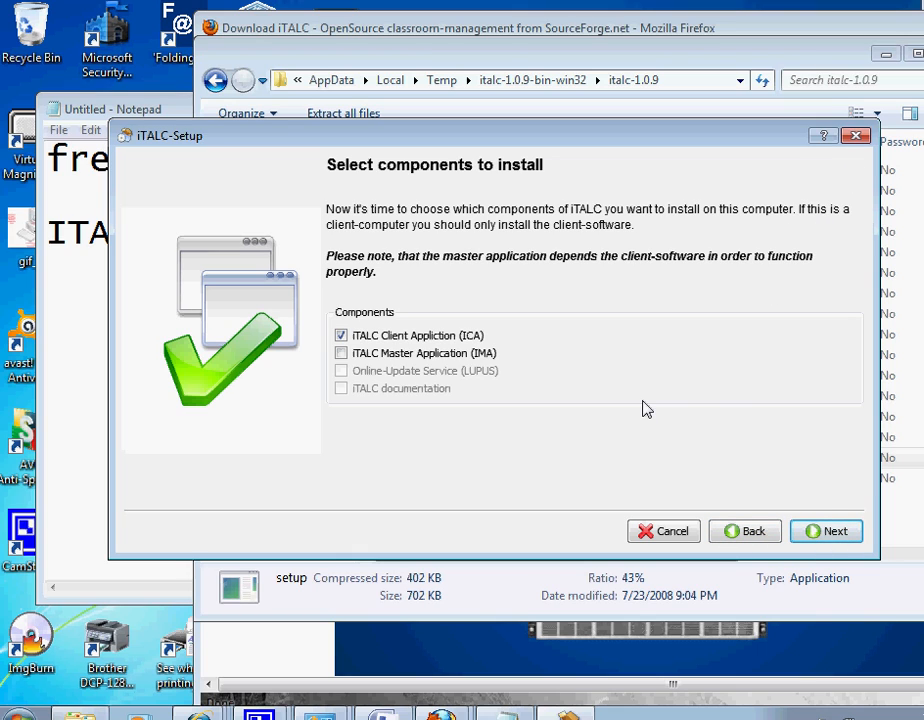
mouse_move(419, 487)
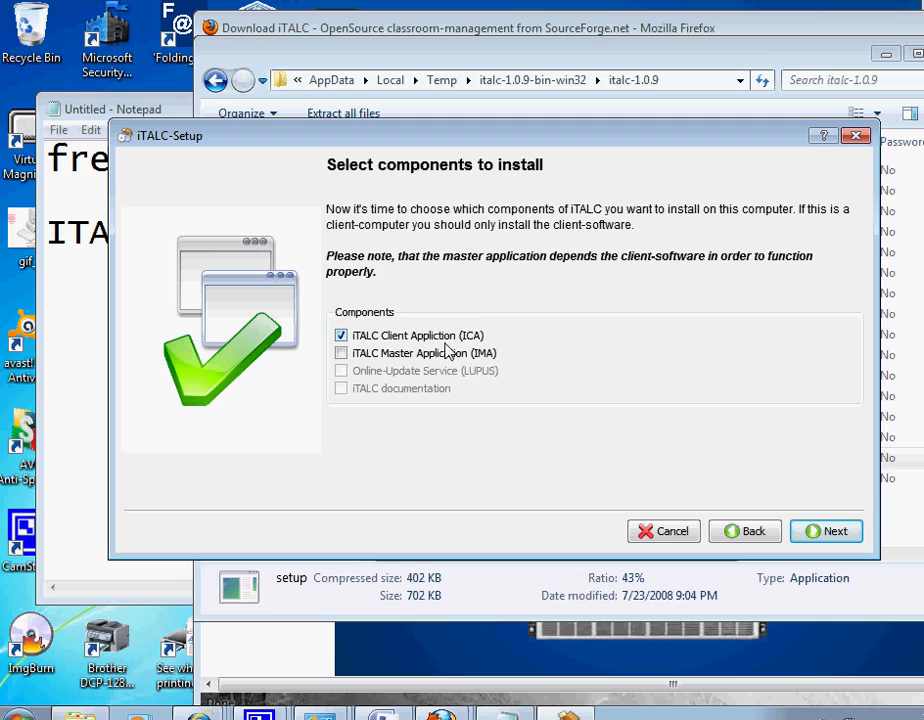
mouse_move(347, 354)
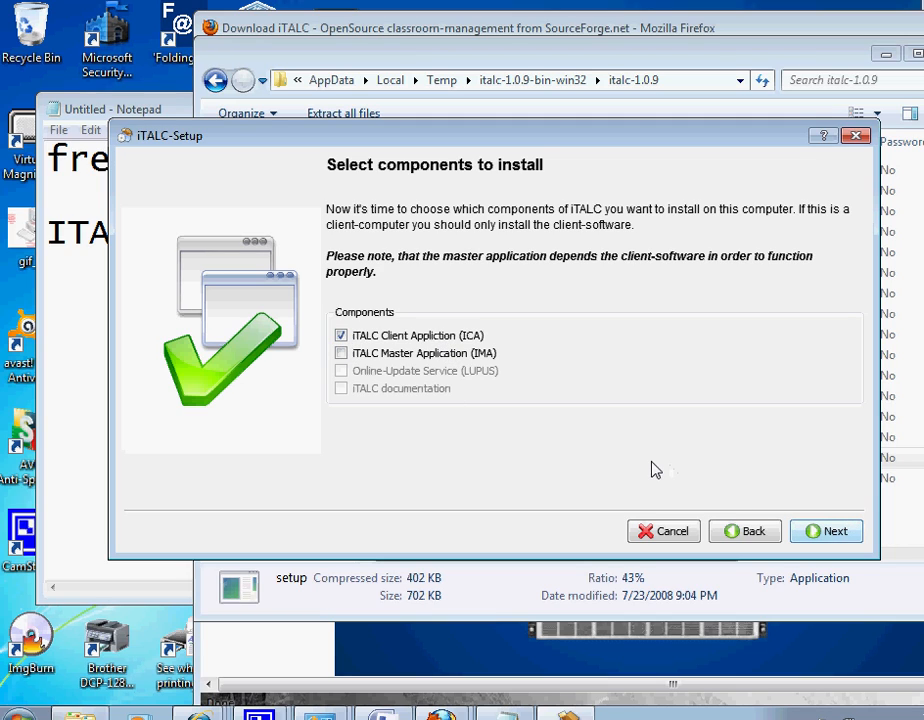
mouse_move(634, 463)
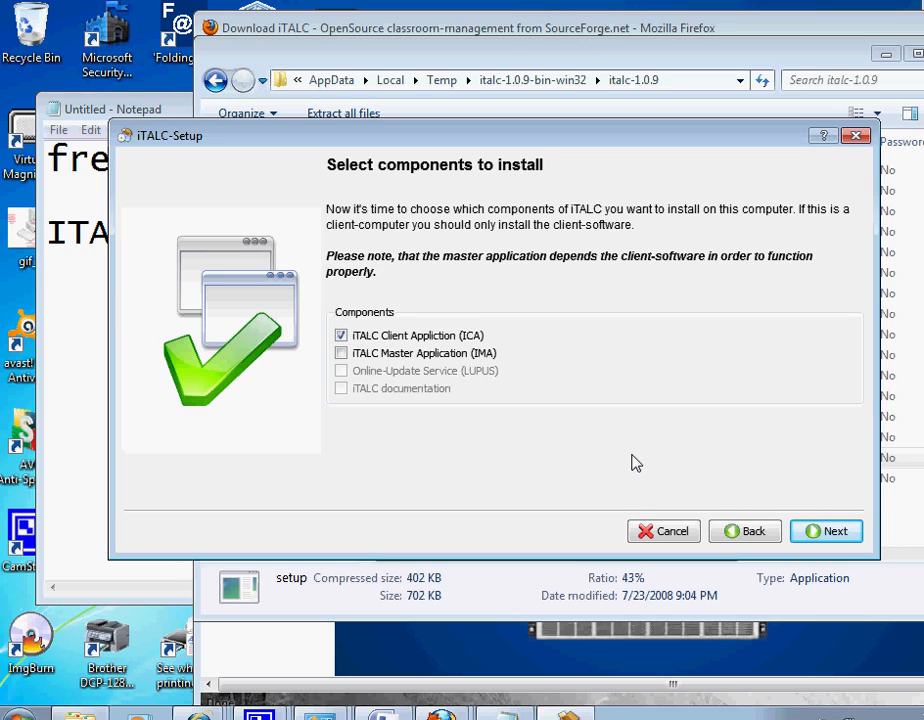
mouse_move(775, 505)
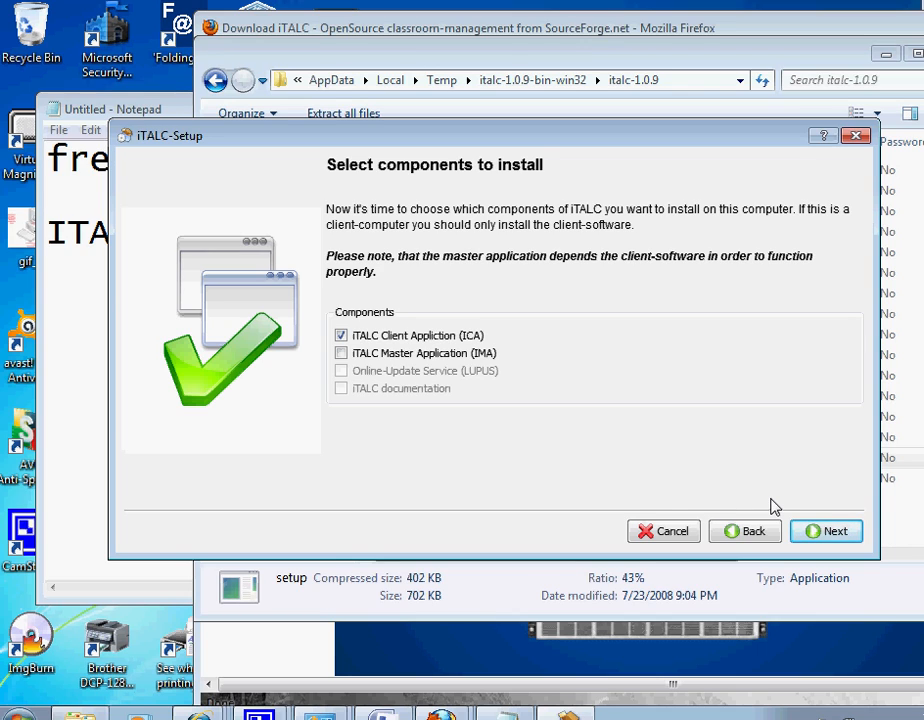
mouse_move(746, 490)
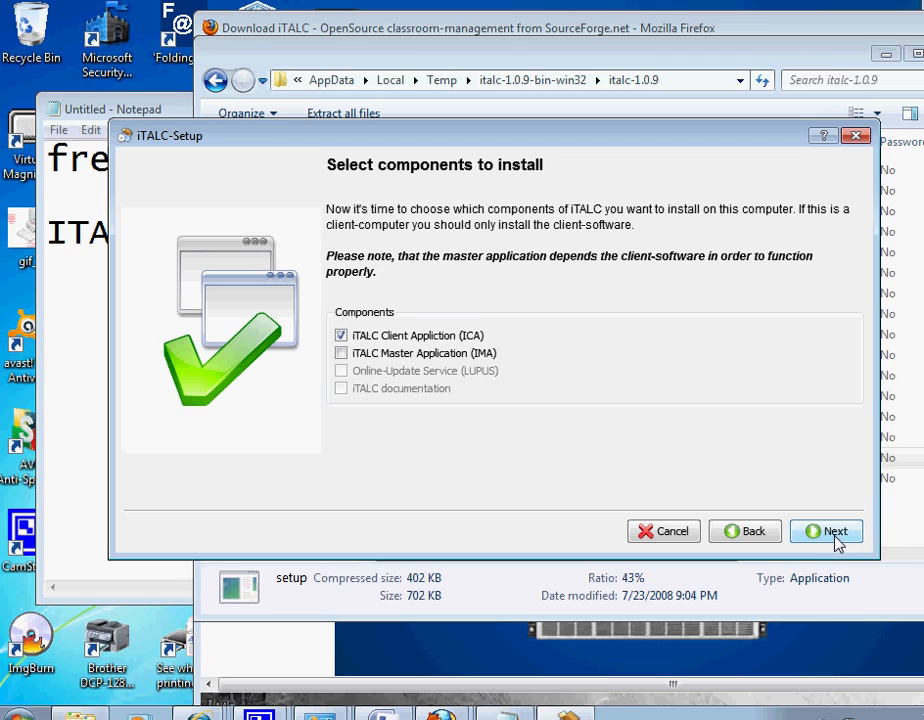
mouse_move(608, 463)
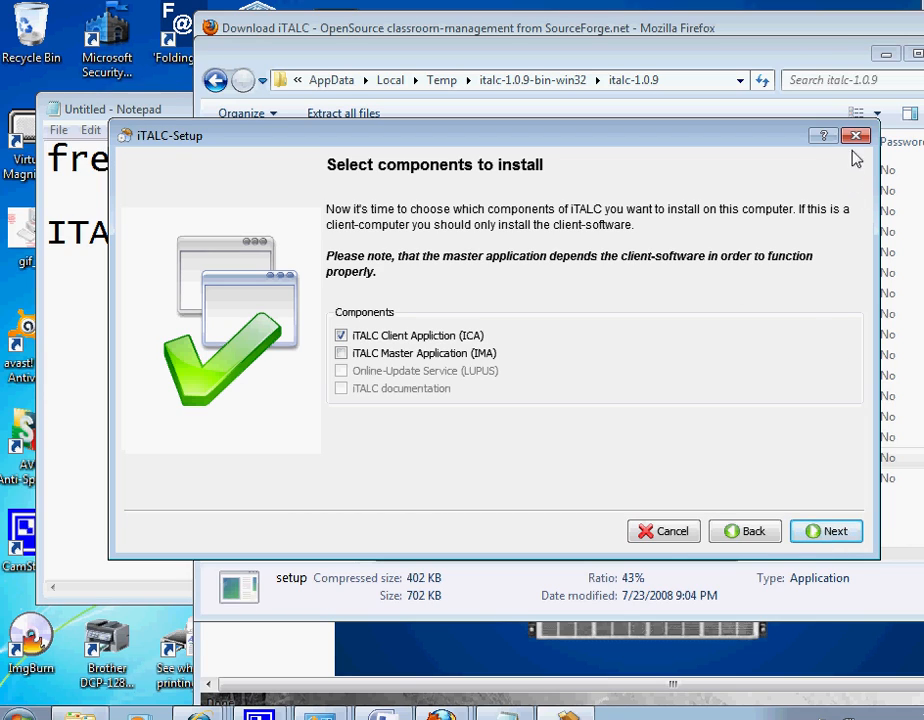
mouse_move(765, 297)
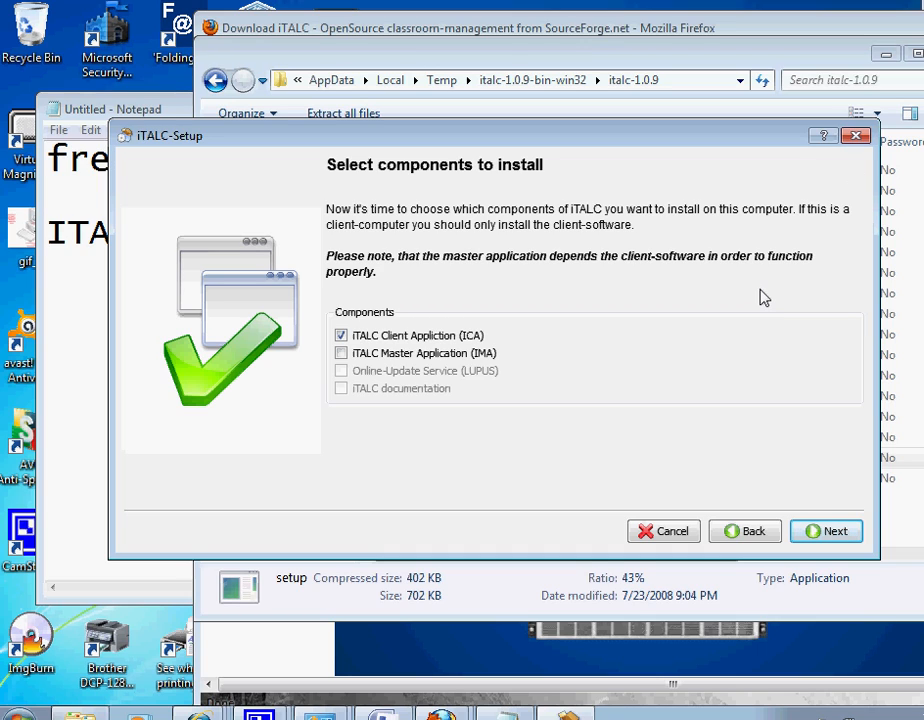
mouse_move(758, 426)
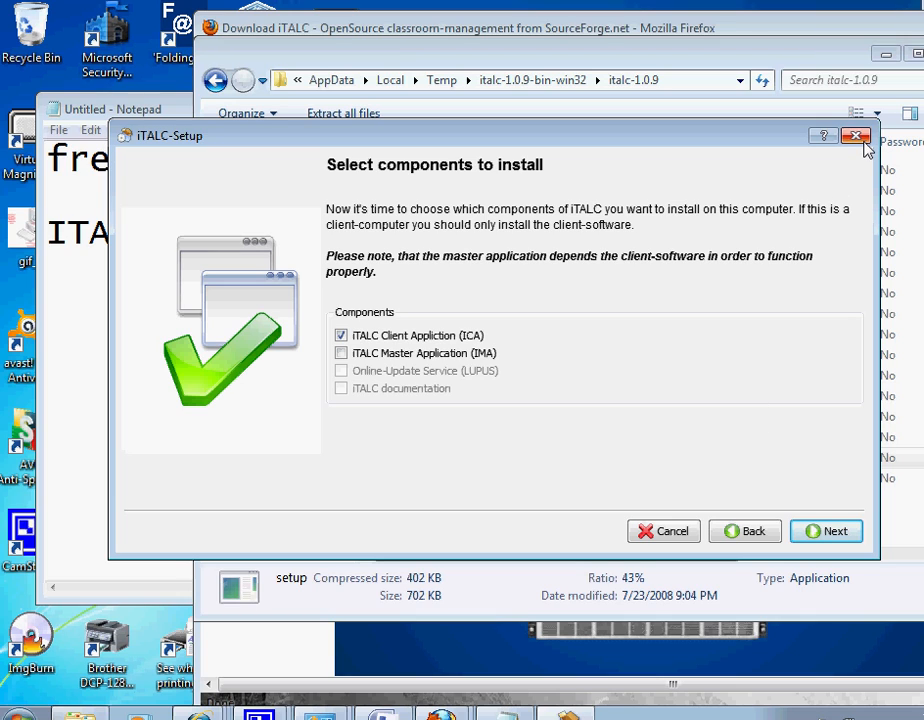
- Cancel the iTALC setup with Yes and close the Firefox Downloads window
left_click(855, 139)
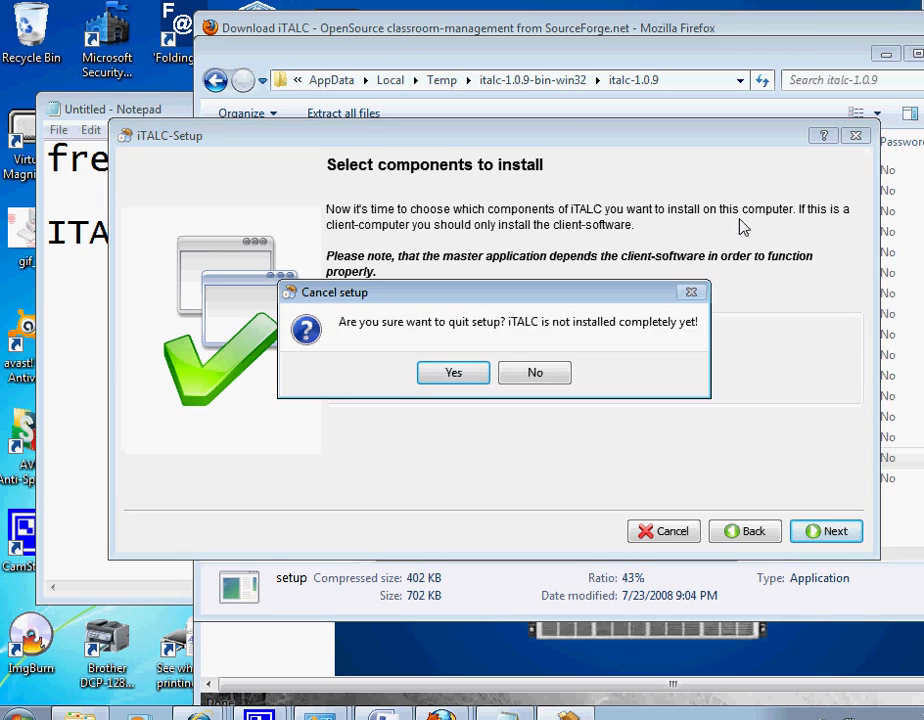
left_click(452, 372)
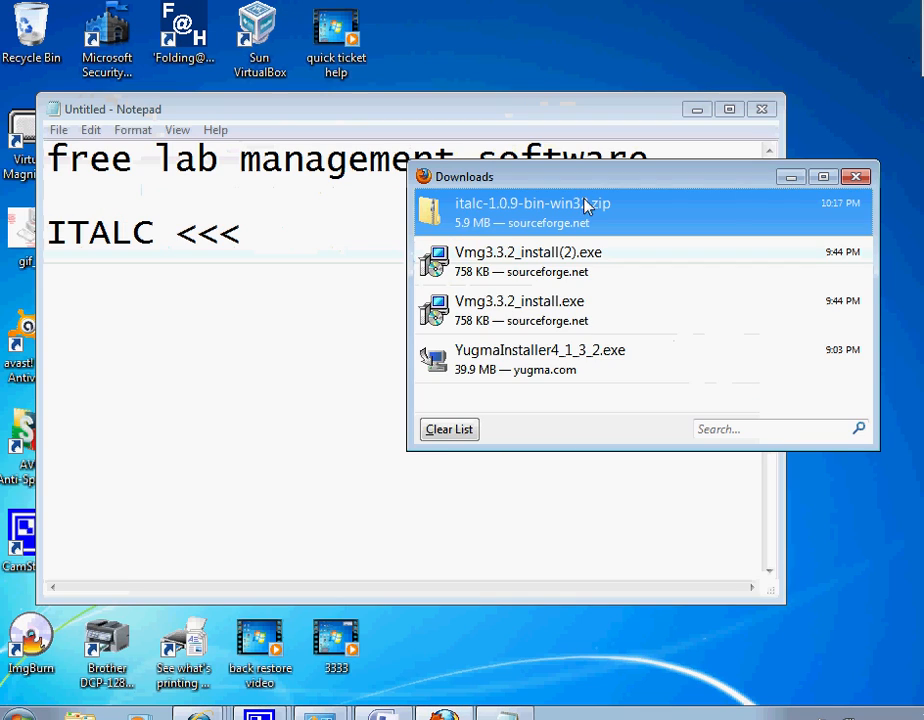
left_click(859, 176)
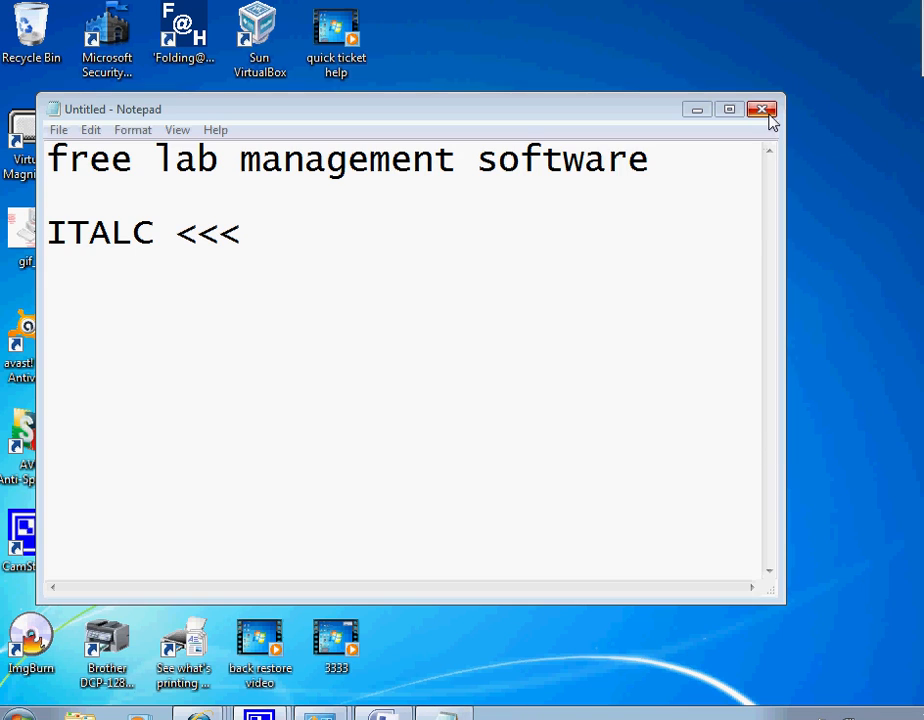
- Close Notepad and launch iTALC from the Start menu
left_click(763, 108)
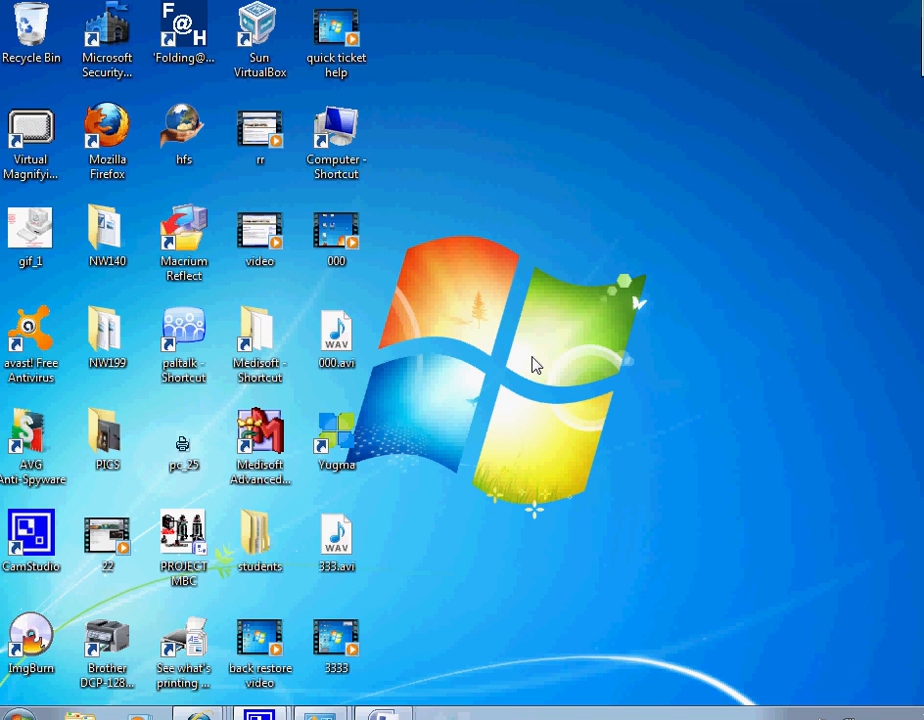
mouse_move(541, 371)
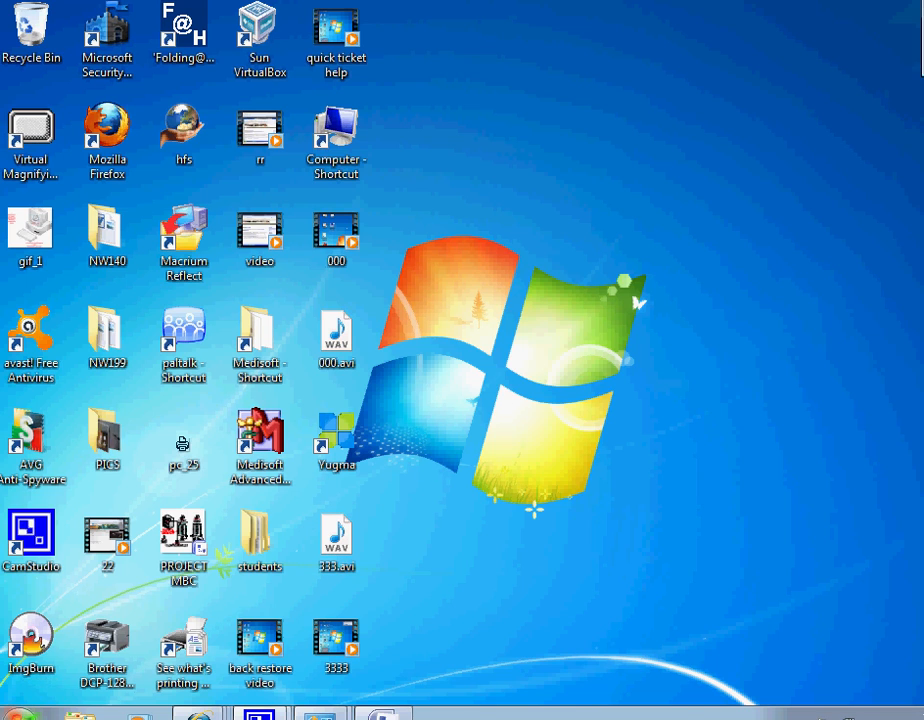
left_click(10, 715)
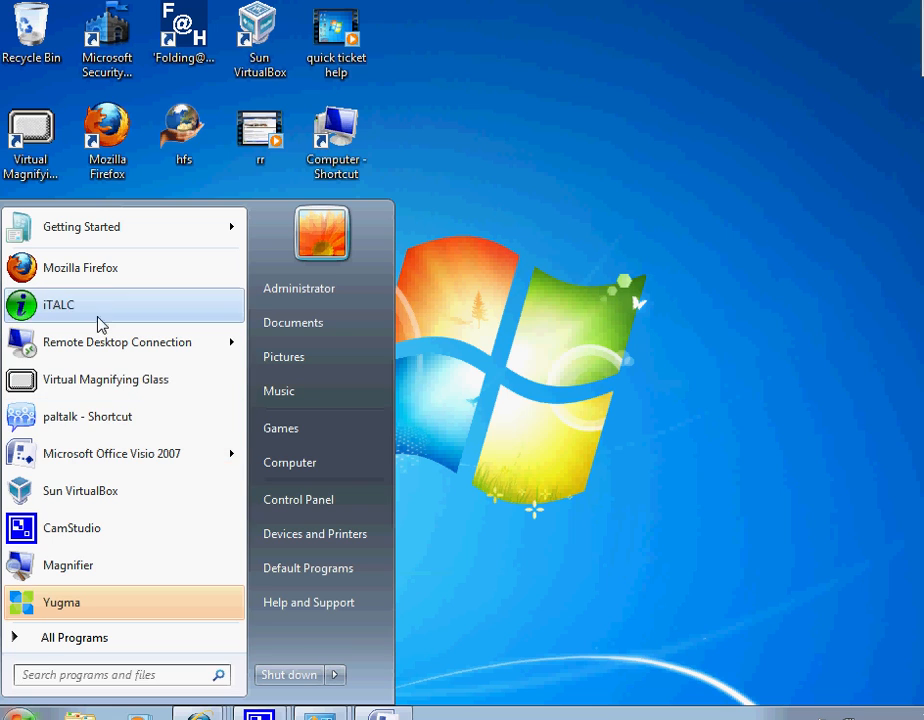
mouse_move(84, 311)
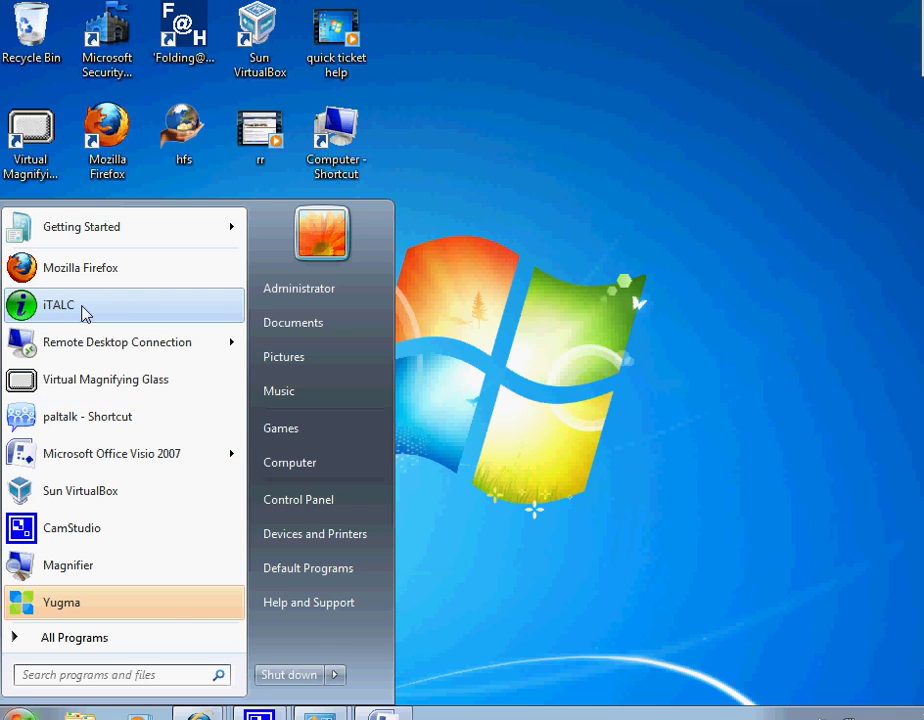
left_click(59, 304)
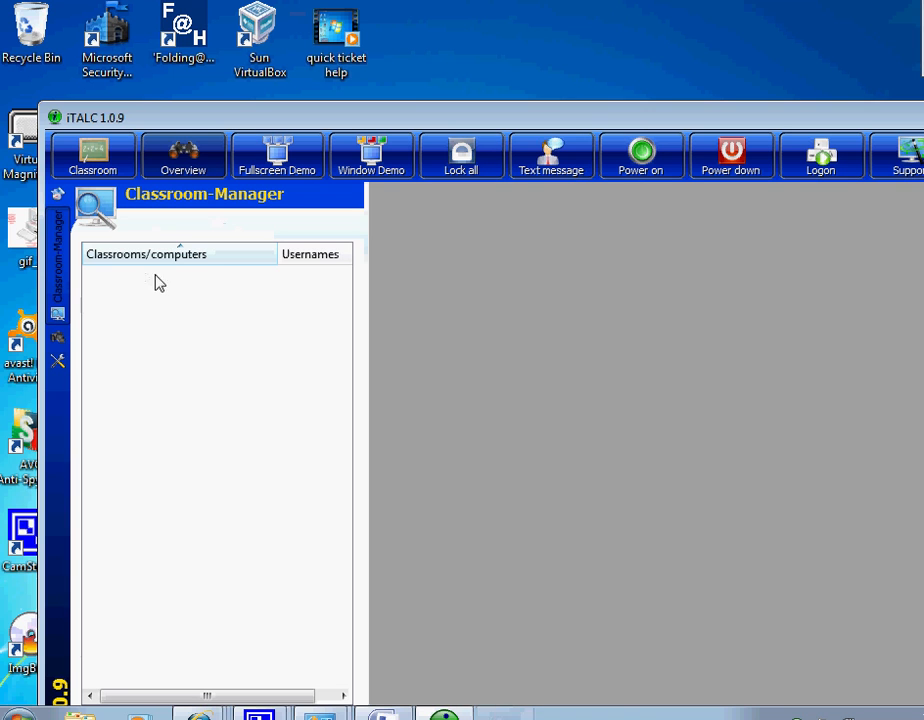
mouse_move(122, 307)
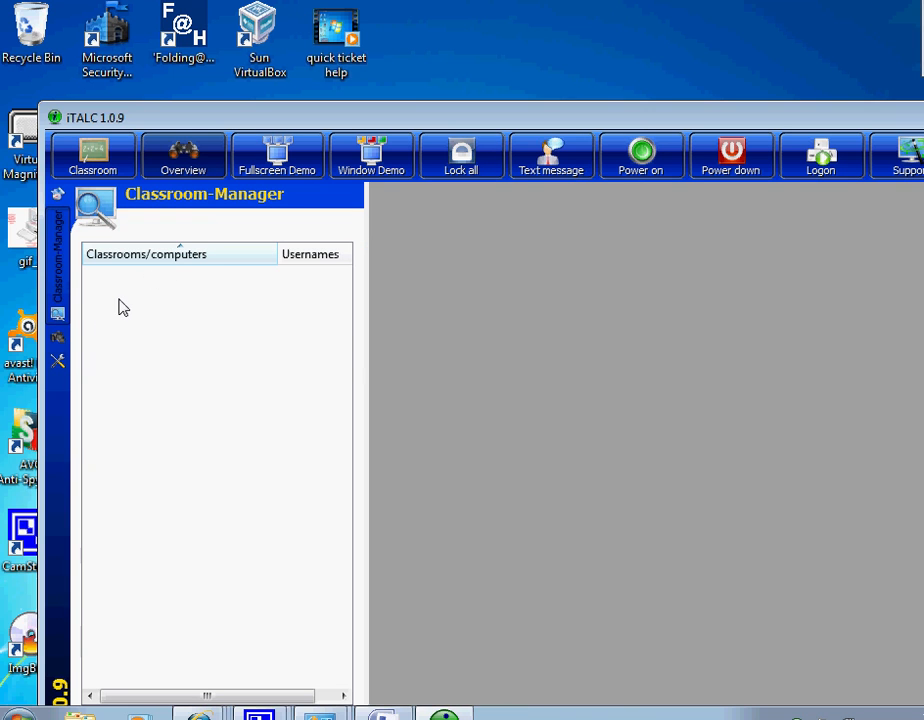
- Add a classroom named MYPC via the classrooms list's right-click menu
right_click(122, 307)
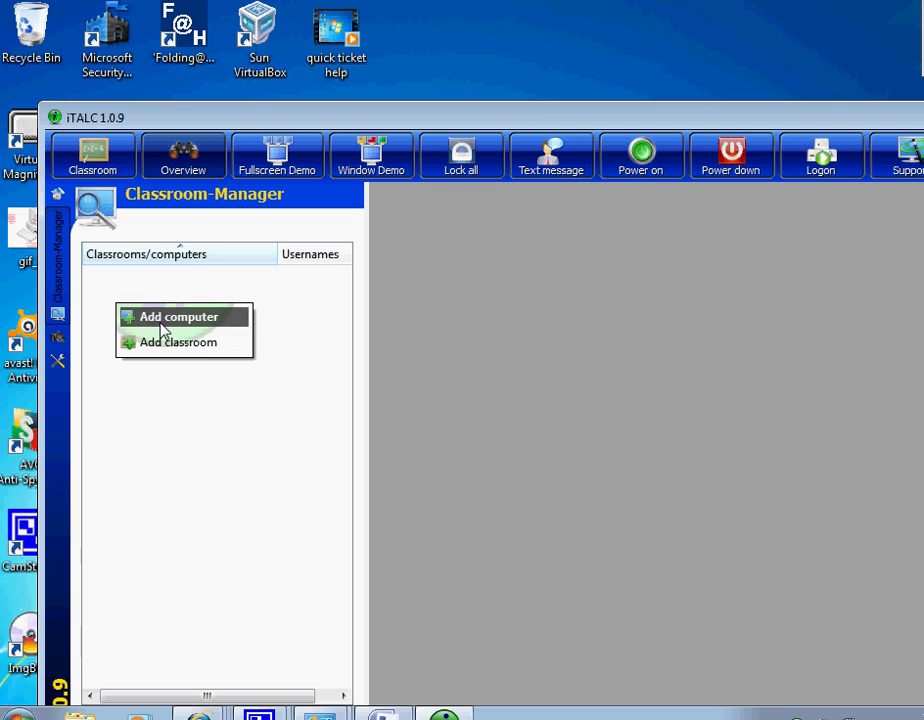
left_click(178, 342)
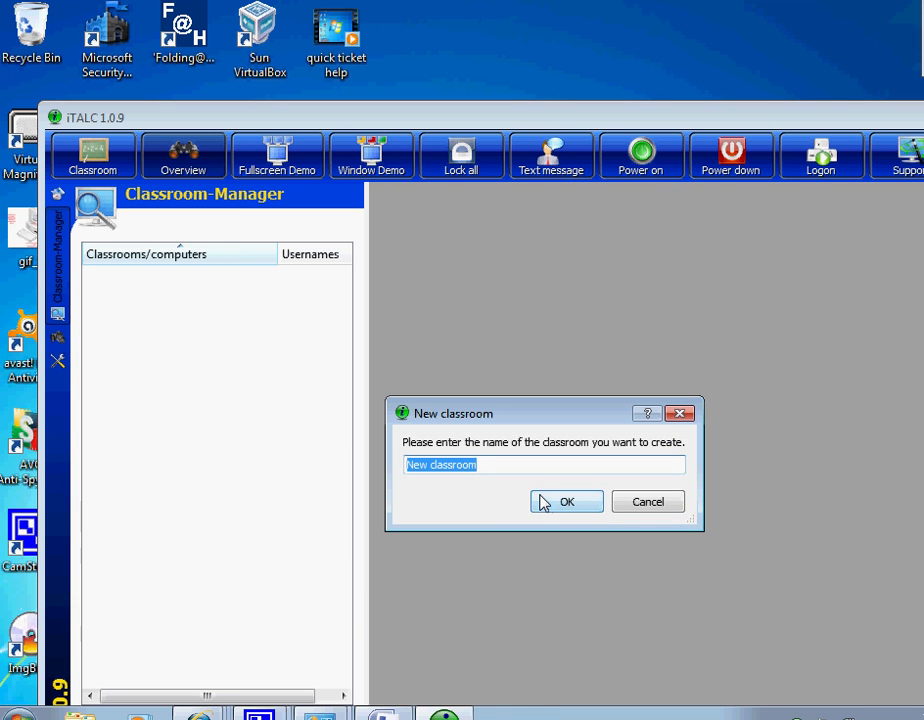
type("MYP")
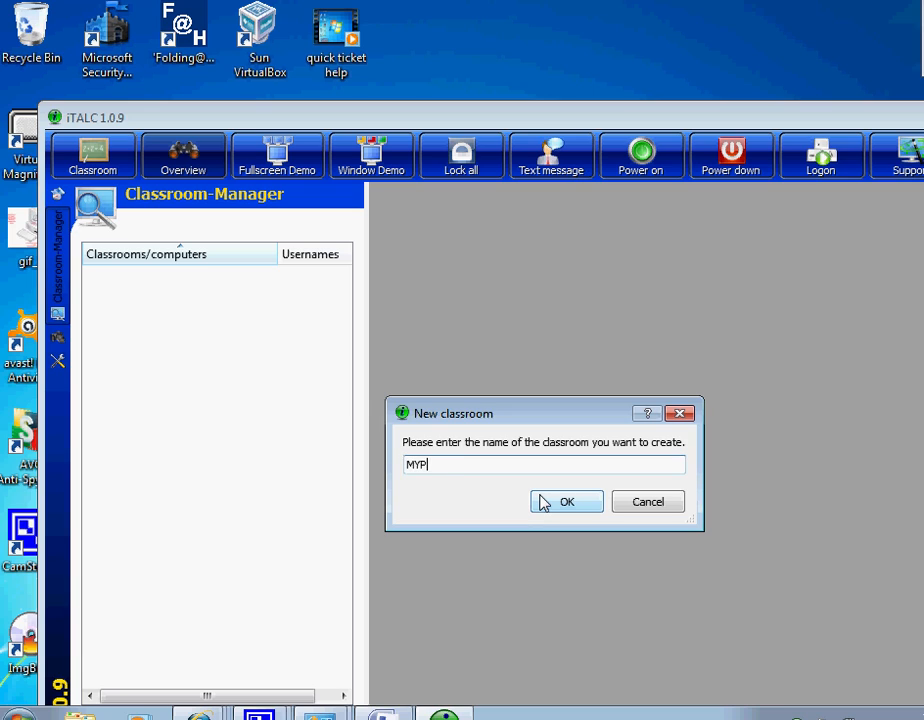
left_click(568, 501)
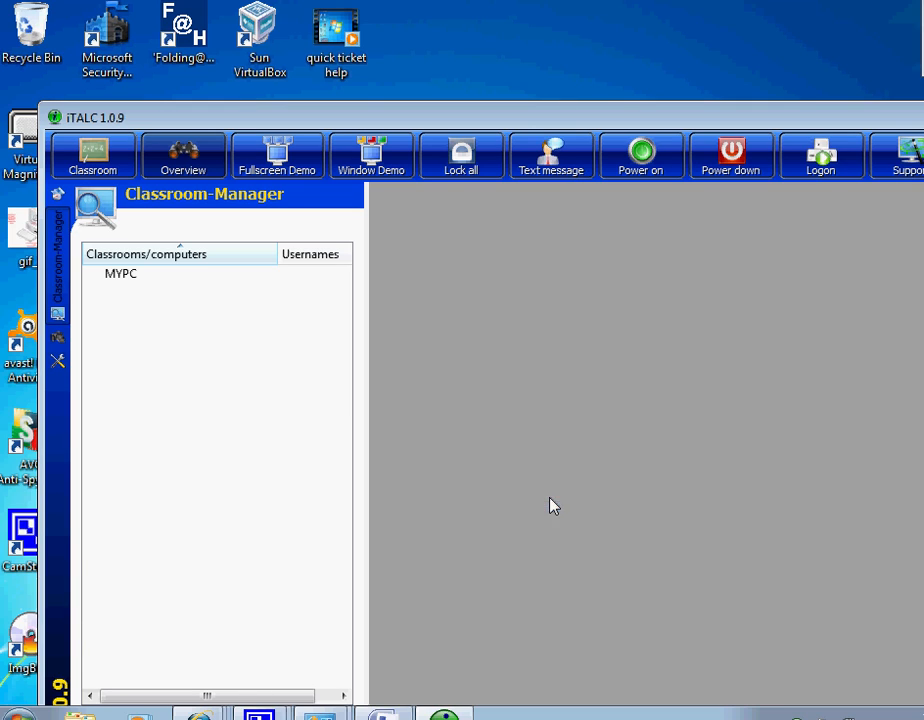
left_click(116, 275)
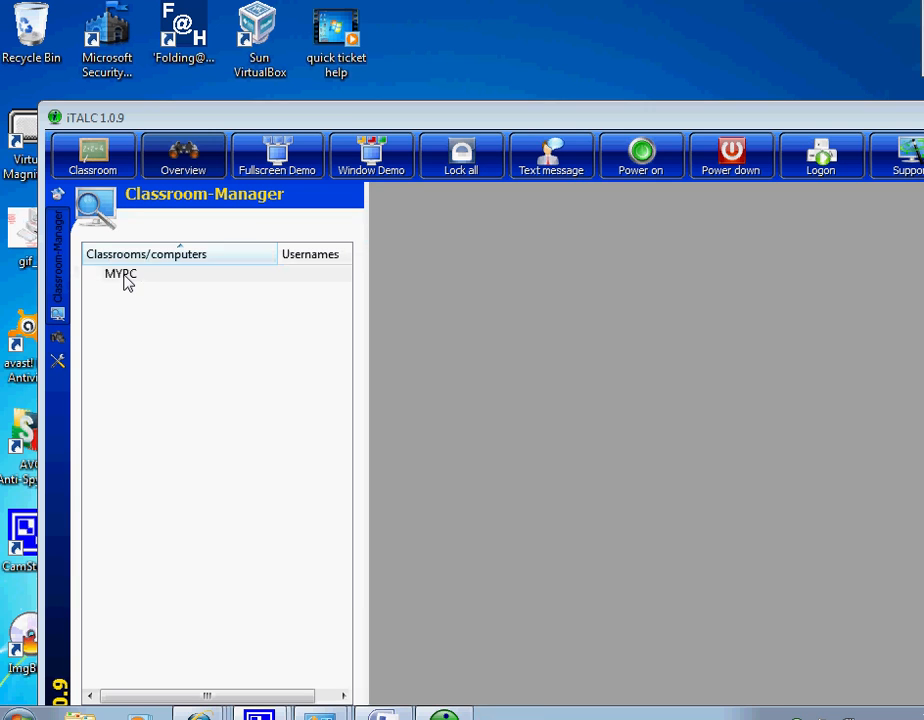
- Add hostname itdanpc to classroom MYPC as a student computer
right_click(122, 280)
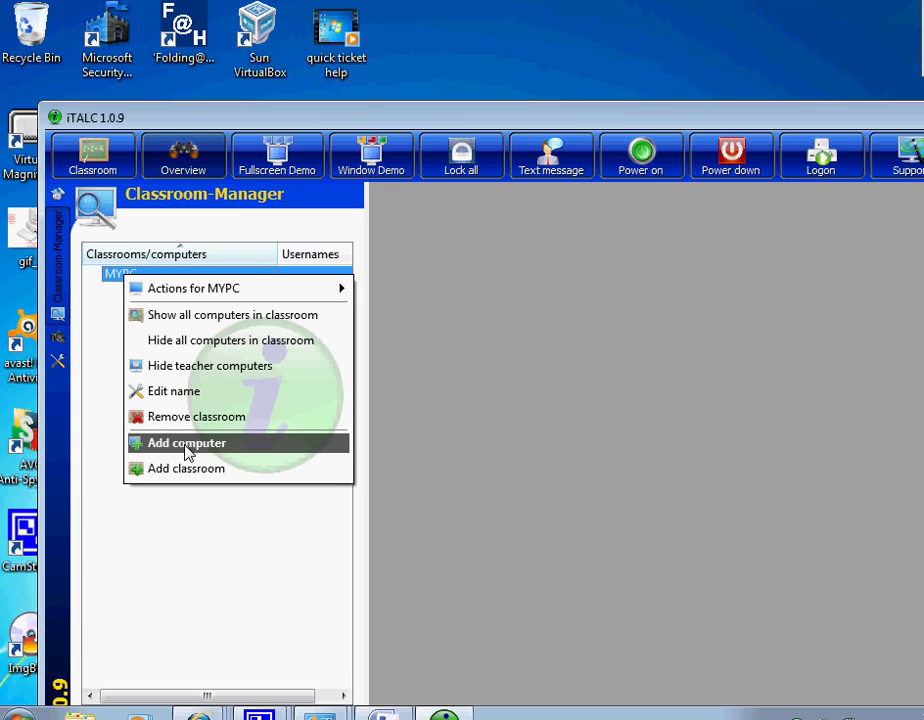
left_click(184, 443)
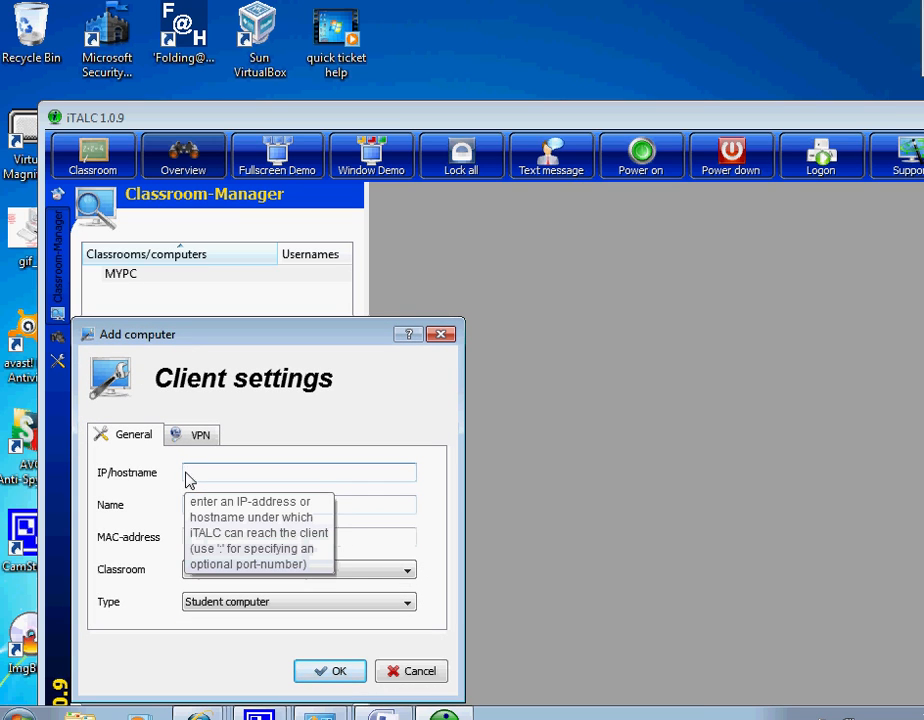
left_click(298, 472)
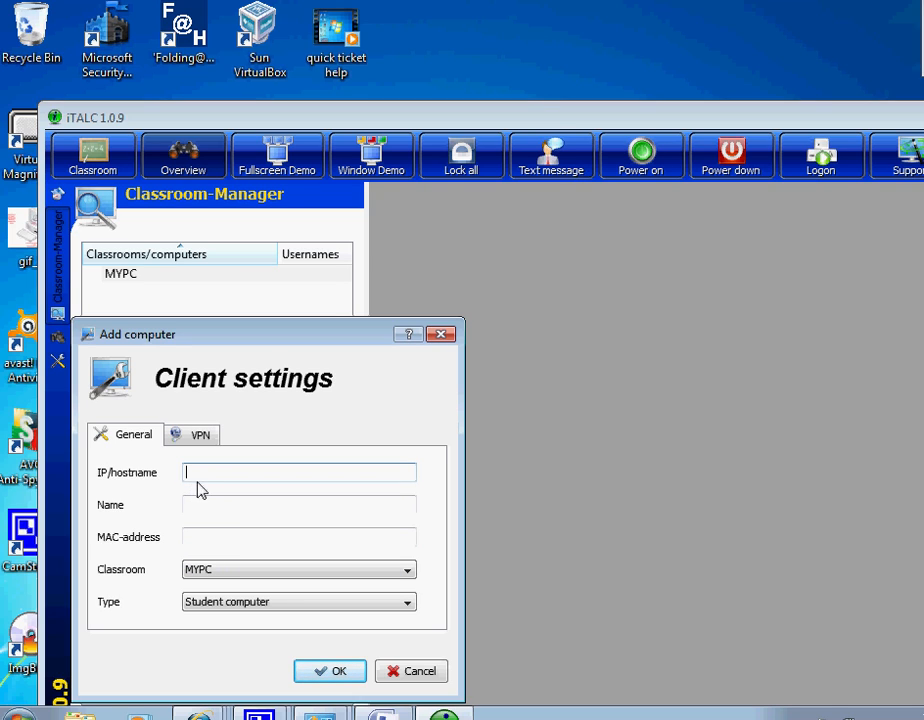
mouse_move(177, 489)
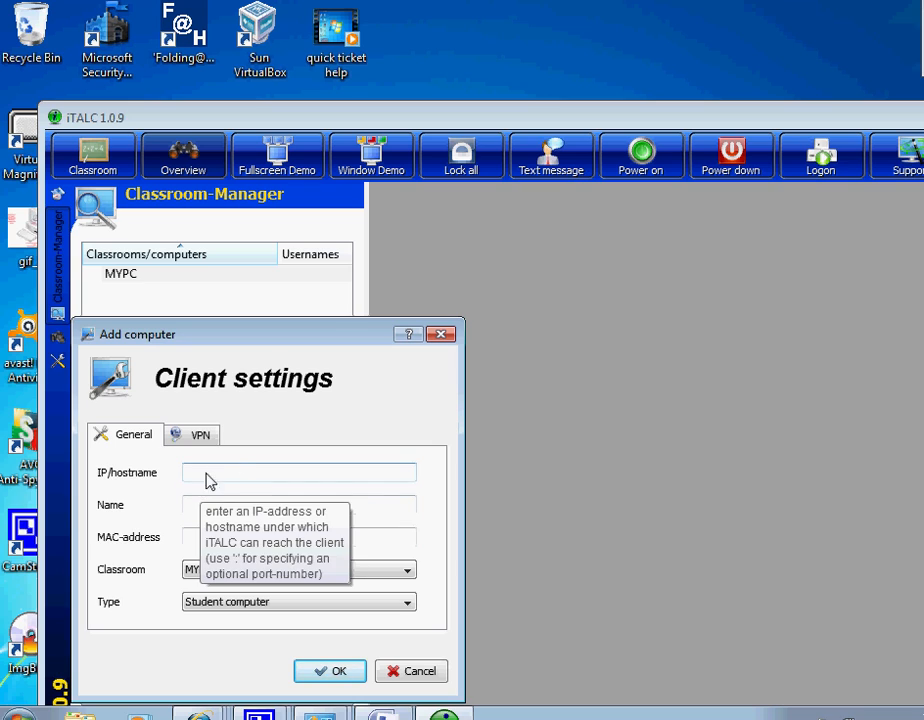
mouse_move(200, 487)
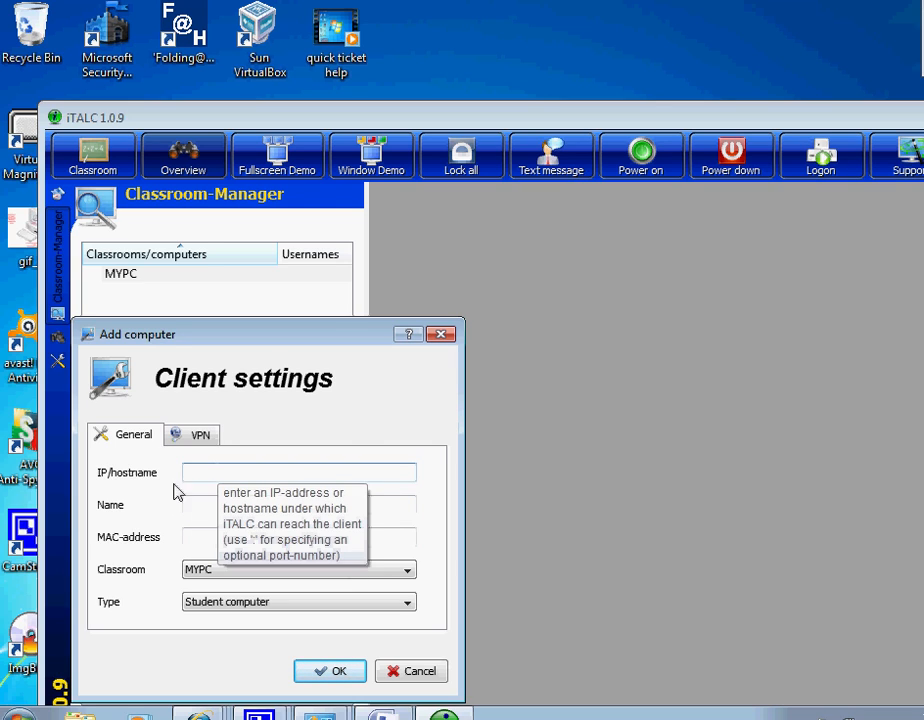
left_click(299, 472)
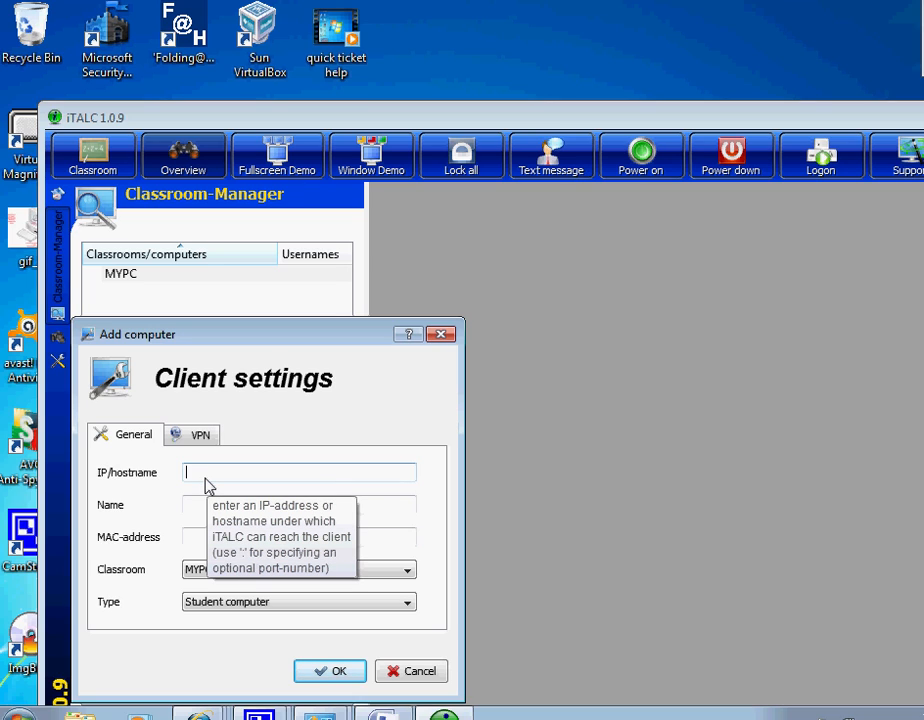
mouse_move(207, 493)
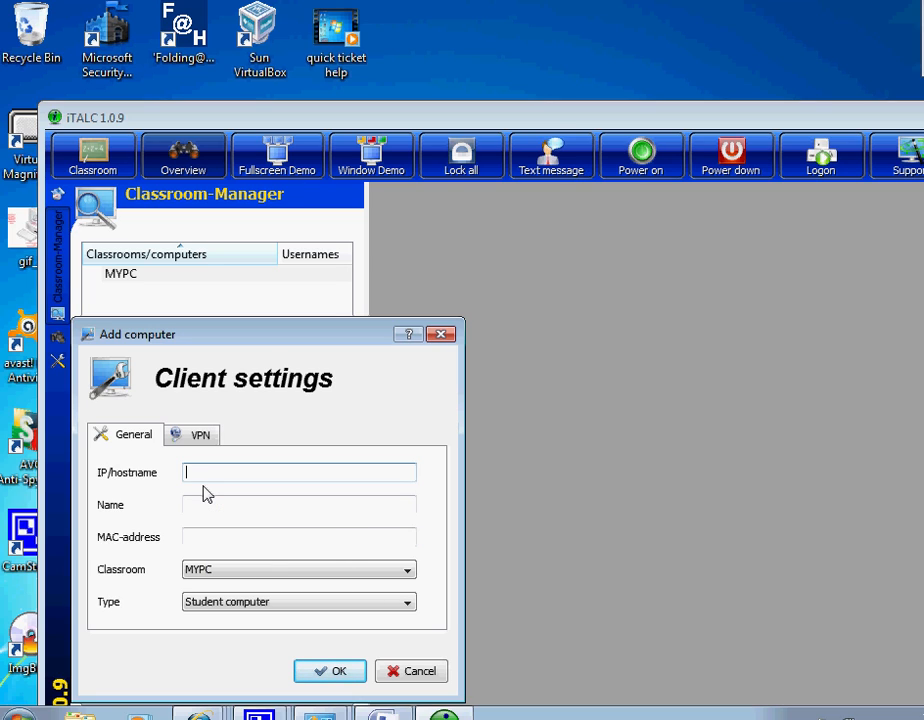
mouse_move(207, 473)
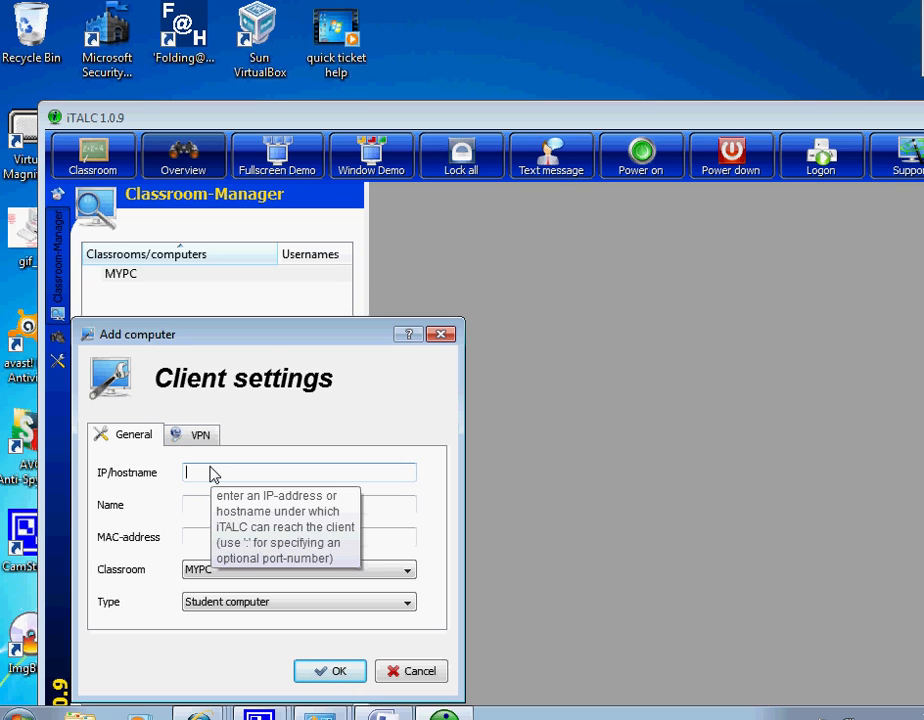
type("ITDA")
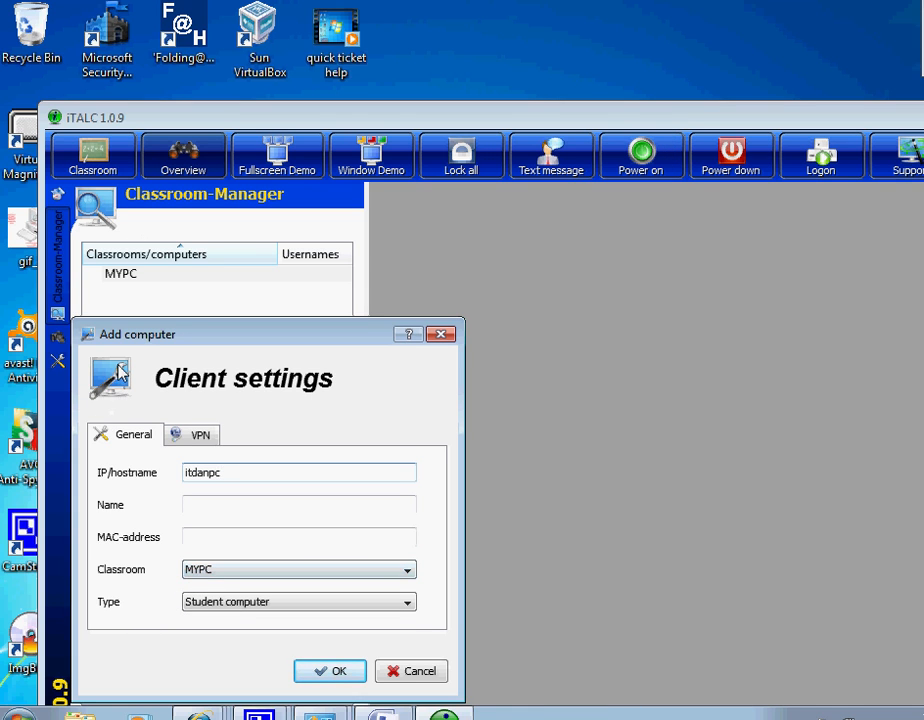
mouse_move(133, 322)
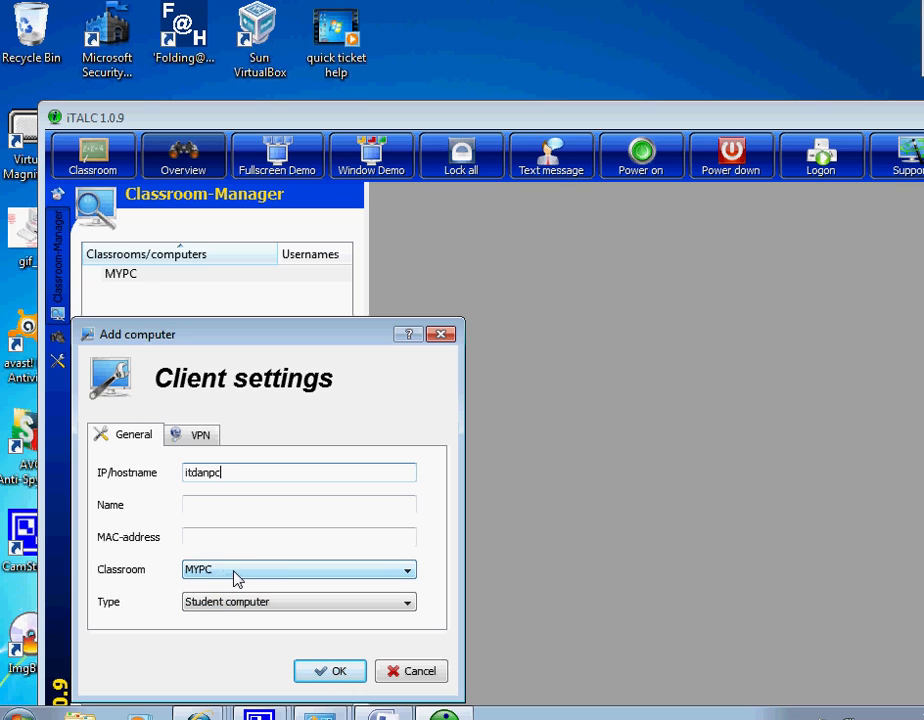
mouse_move(241, 592)
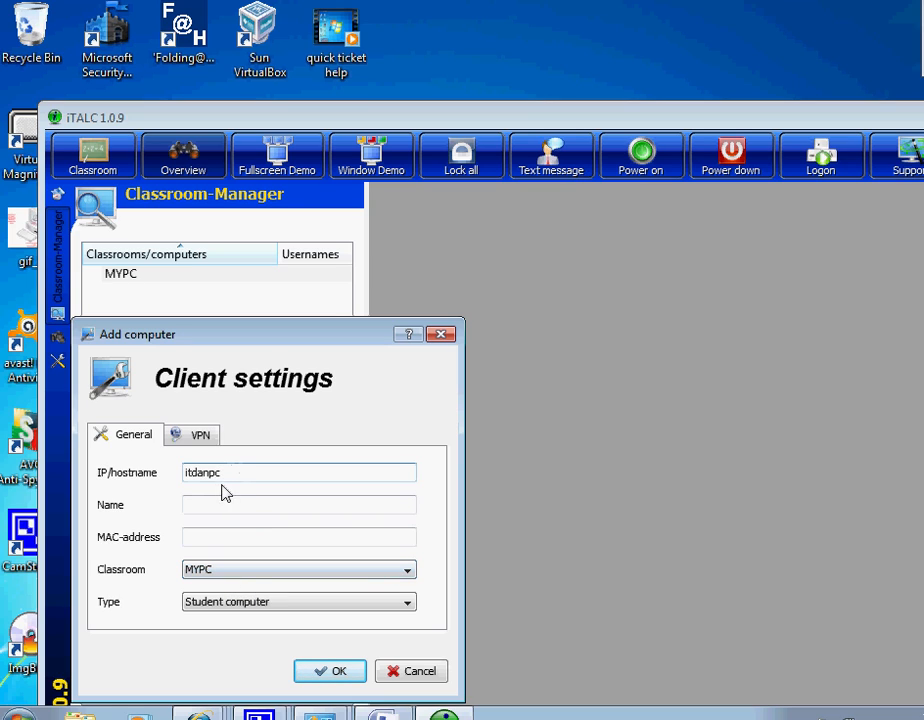
mouse_move(249, 576)
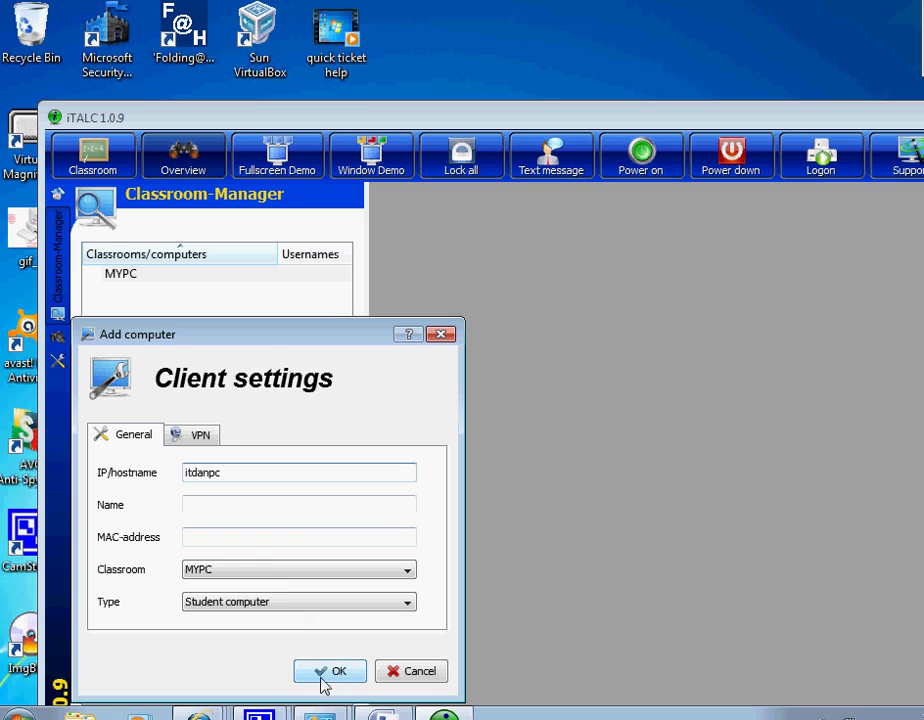
left_click(330, 671)
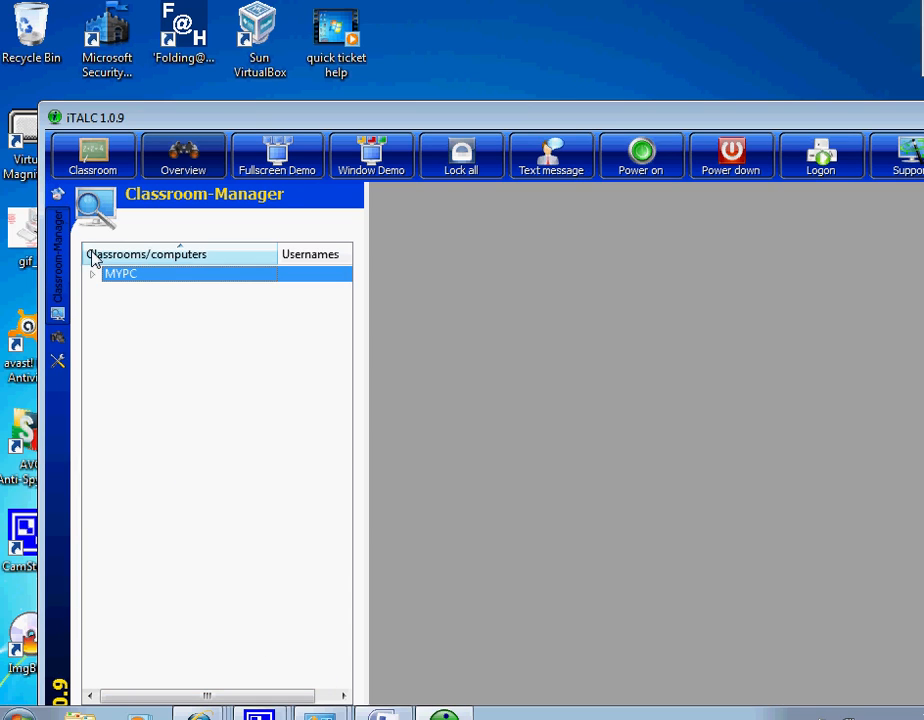
- Expand MYPC and select itdanpc to show its live screen preview
left_click(92, 273)
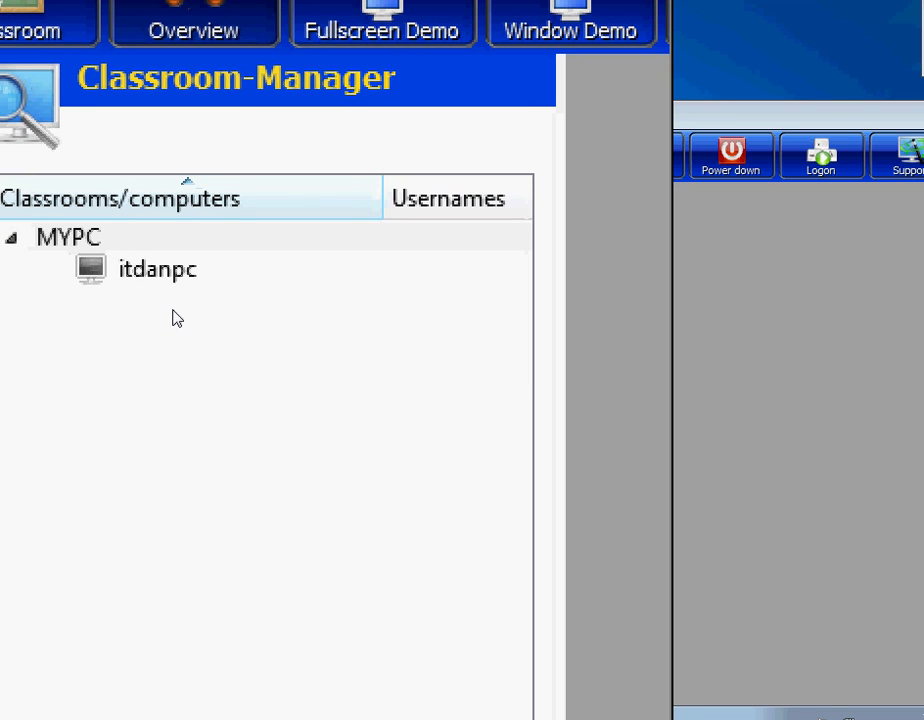
left_click(157, 269)
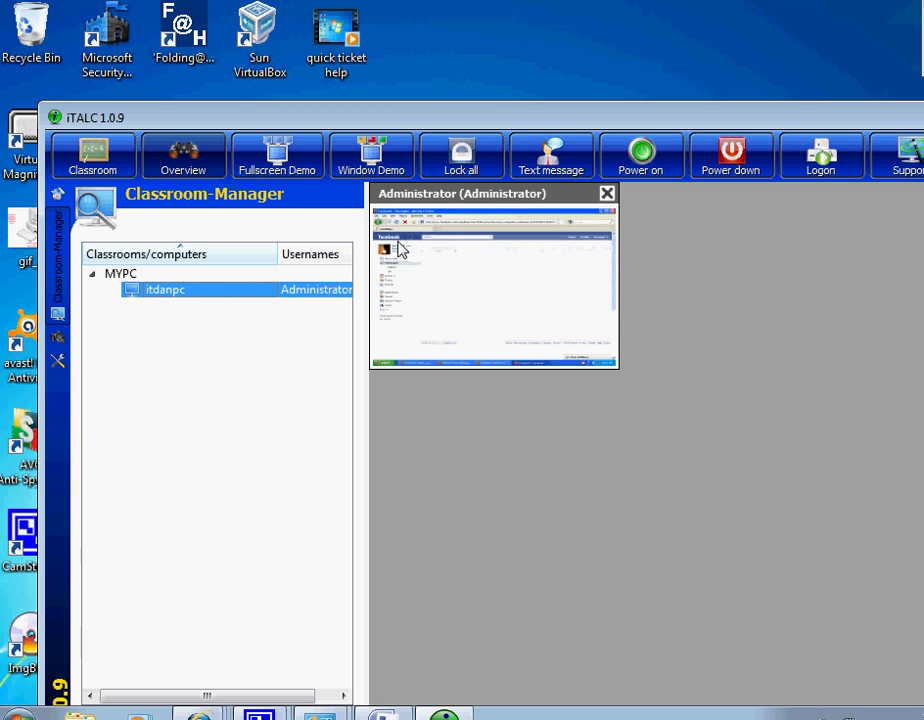
- Open the itdanpc thumbnail's context menu showing lock display, remote control and power down
right_click(400, 248)
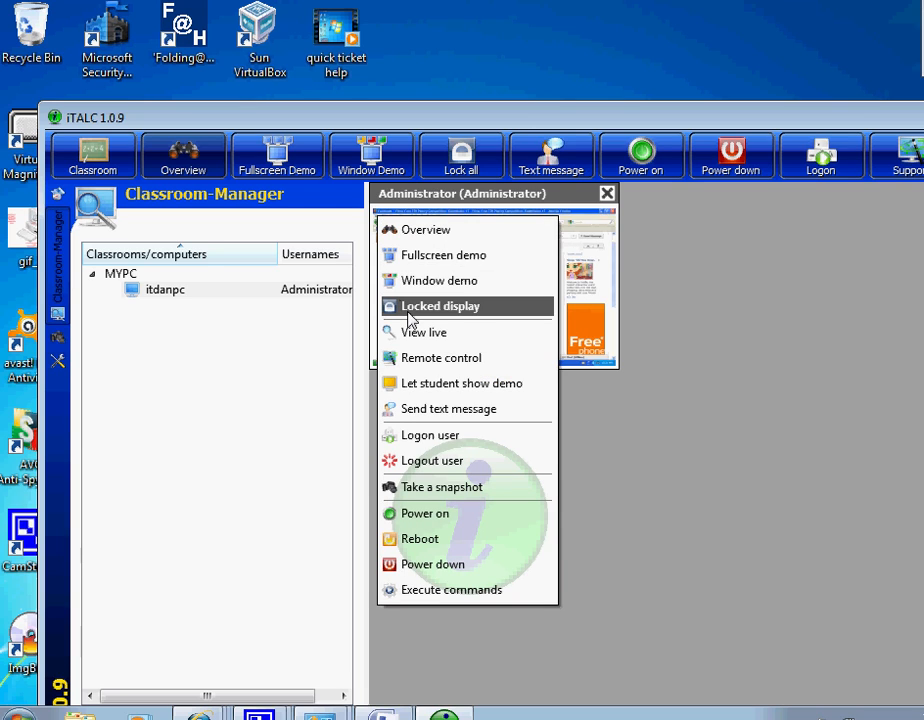
mouse_move(421, 340)
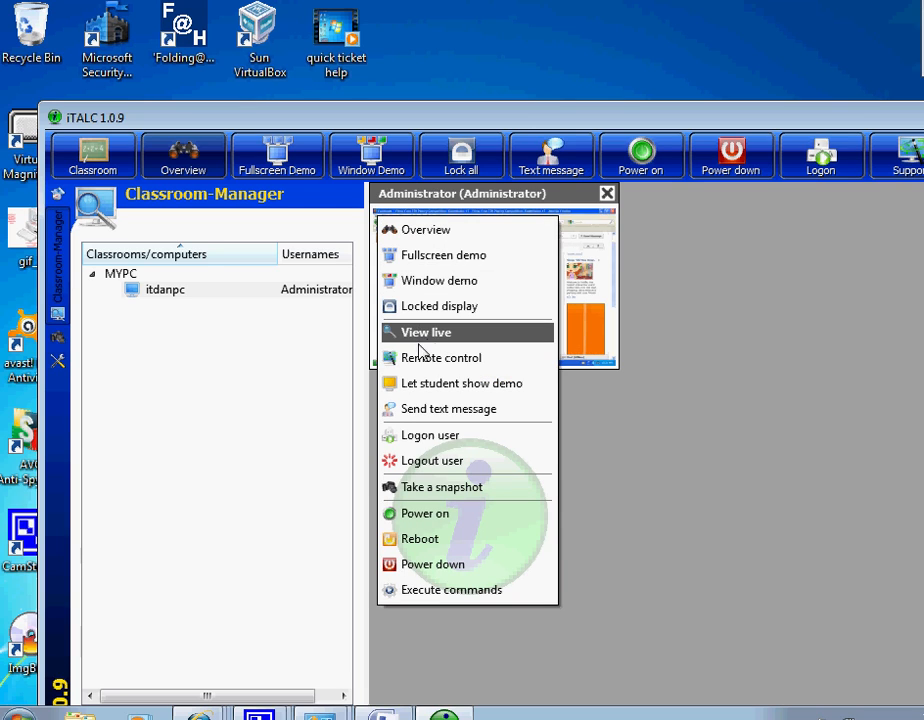
mouse_move(451, 392)
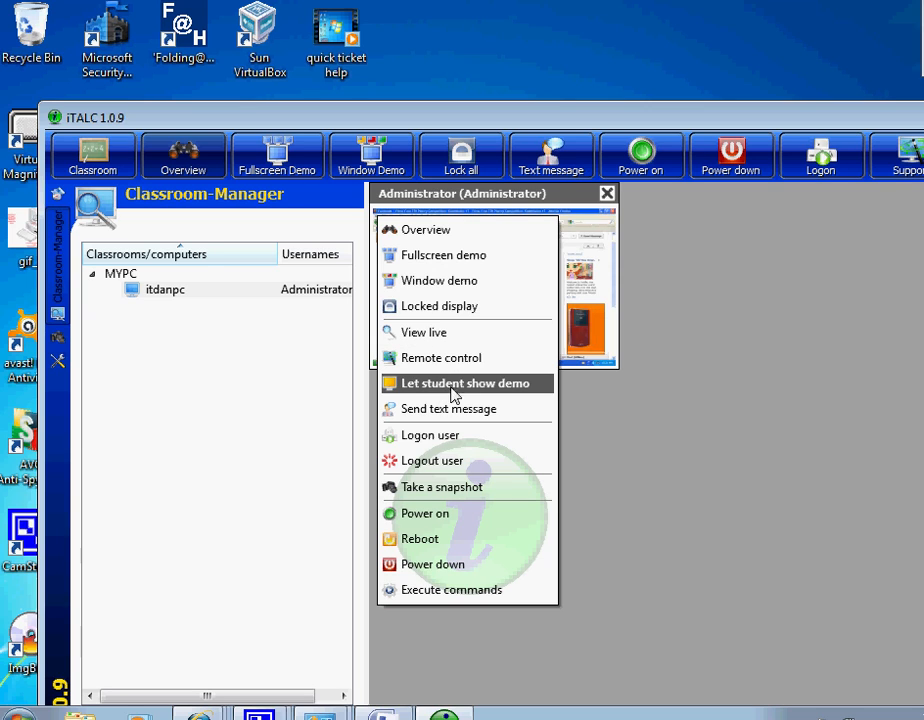
mouse_move(452, 418)
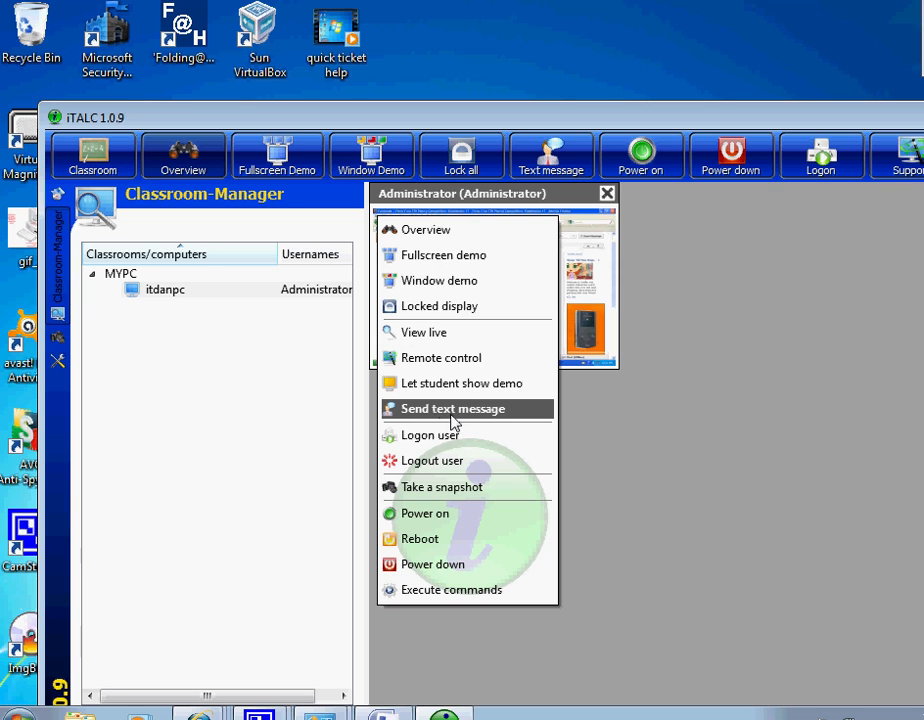
mouse_move(445, 383)
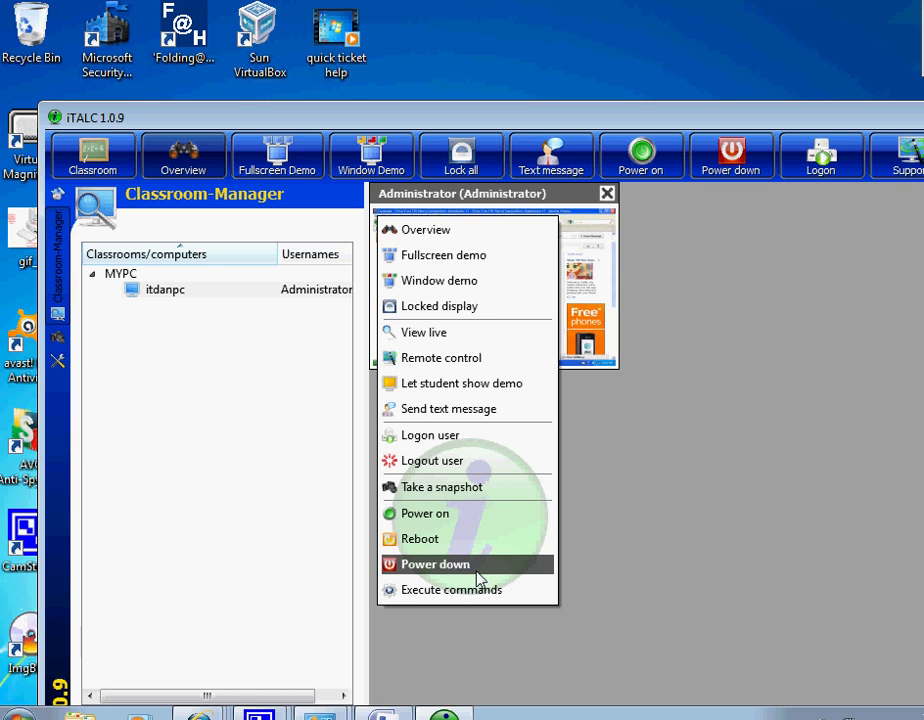
mouse_move(448, 470)
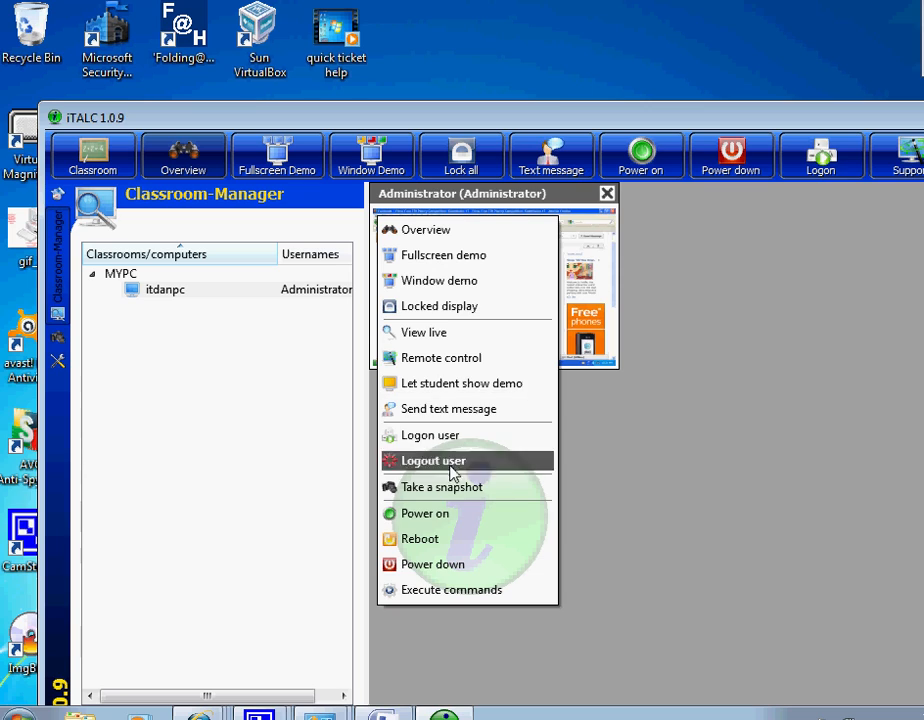
mouse_move(416, 318)
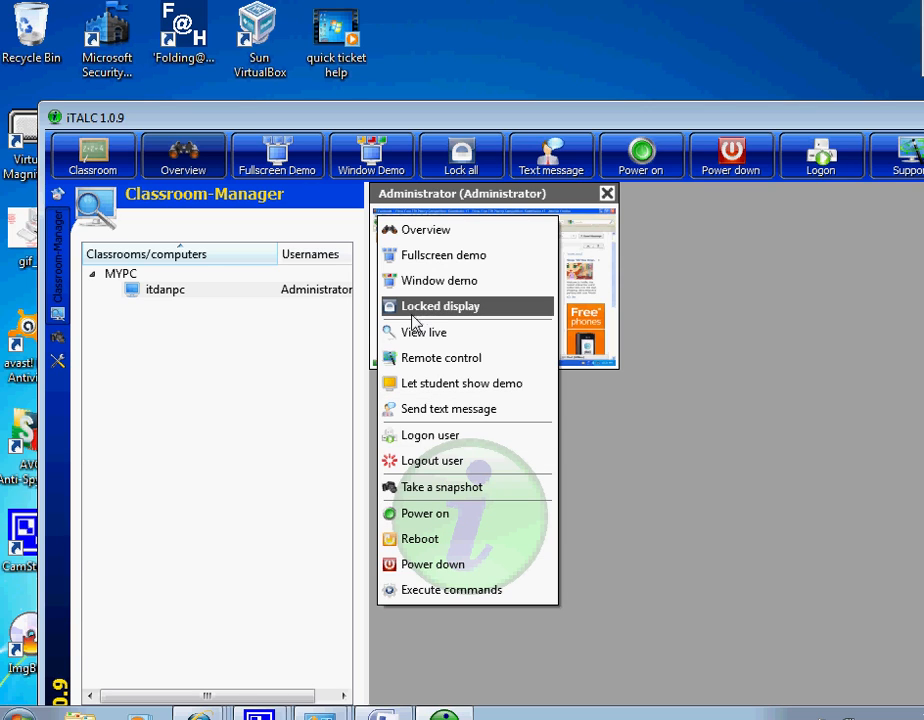
mouse_move(445, 389)
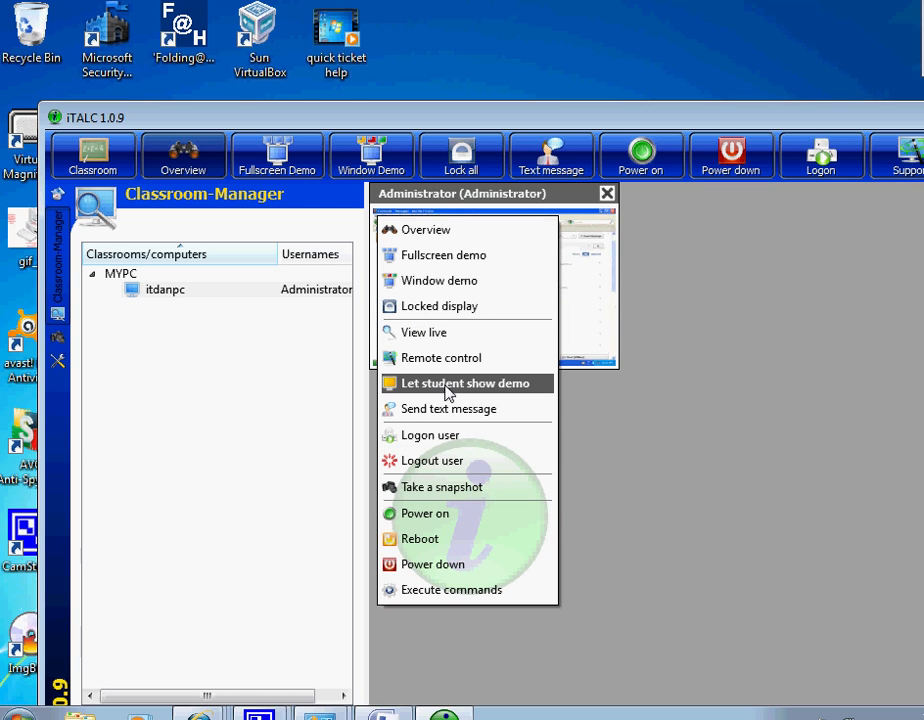
mouse_move(446, 409)
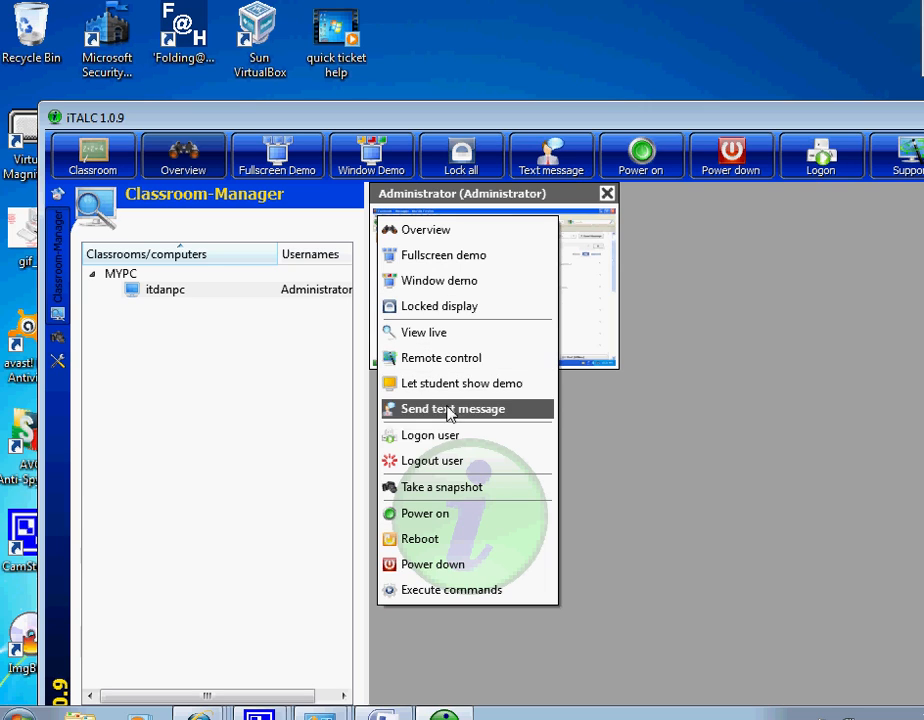
mouse_move(445, 443)
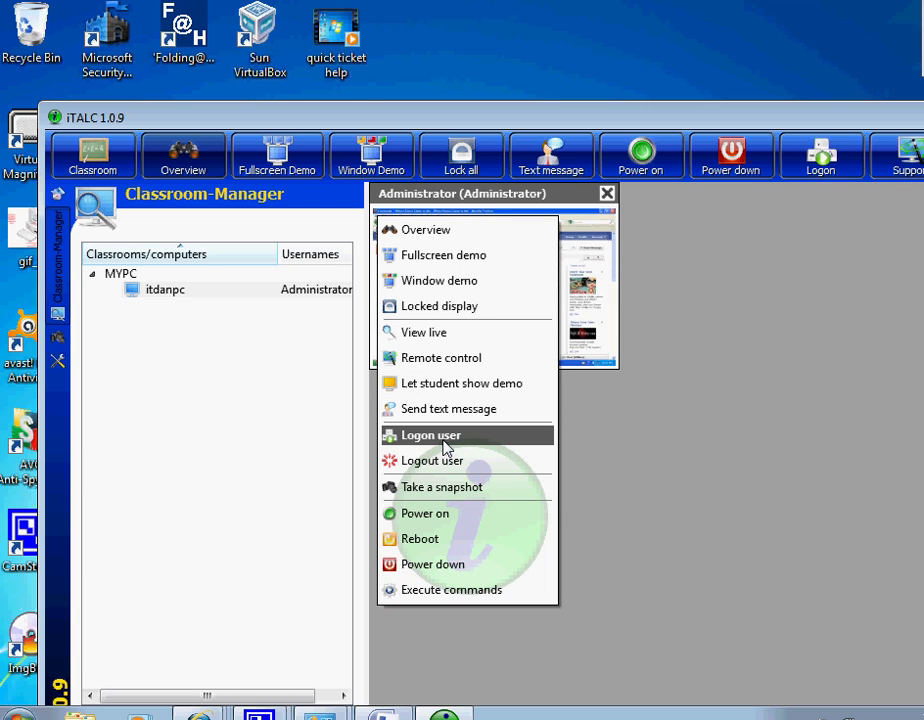
mouse_move(440, 280)
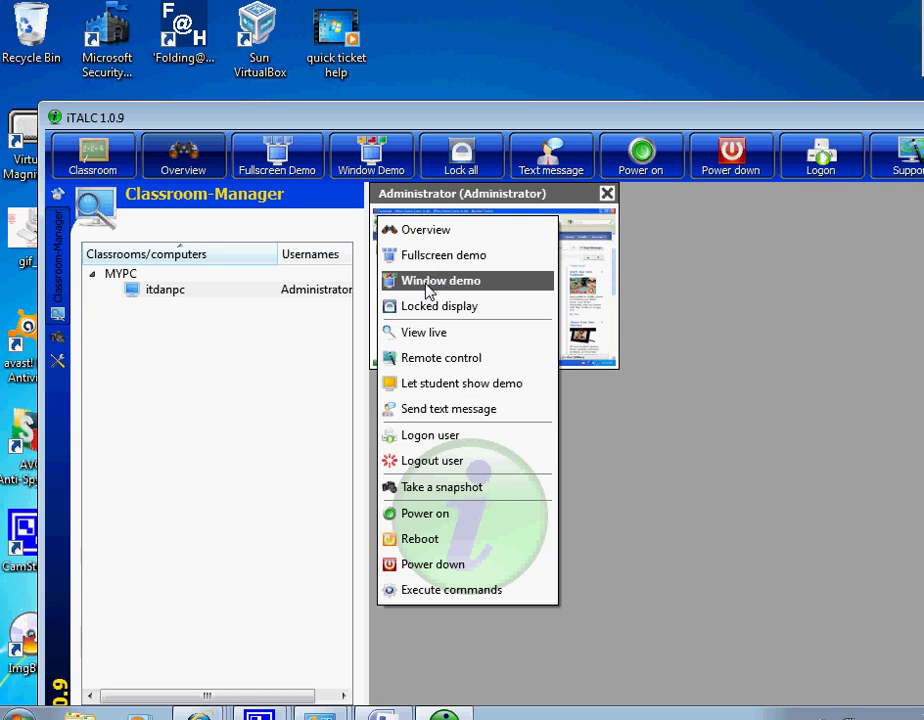
mouse_move(416, 314)
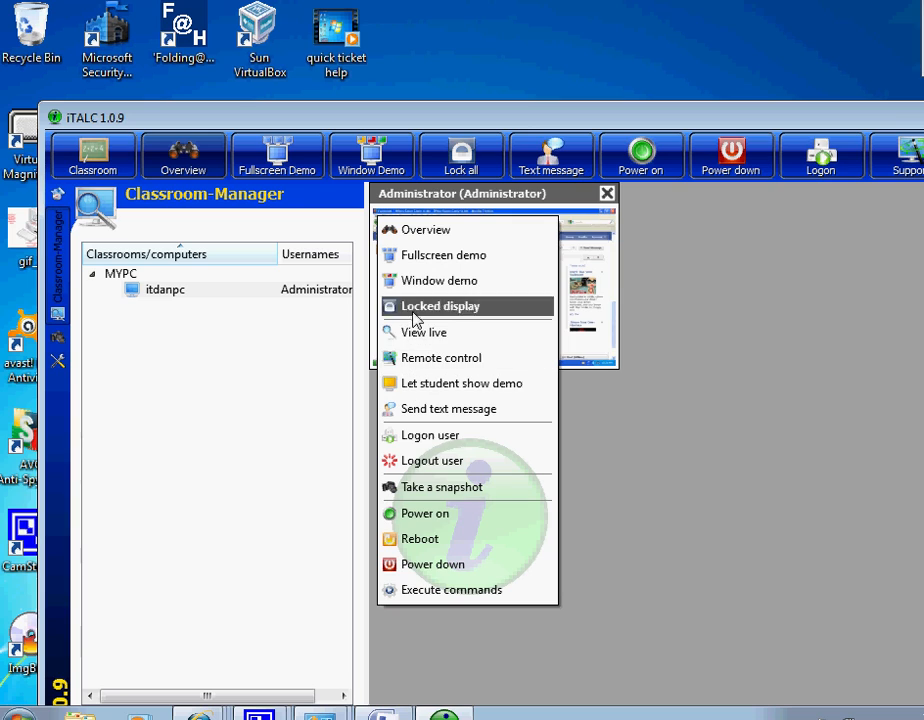
mouse_move(425, 332)
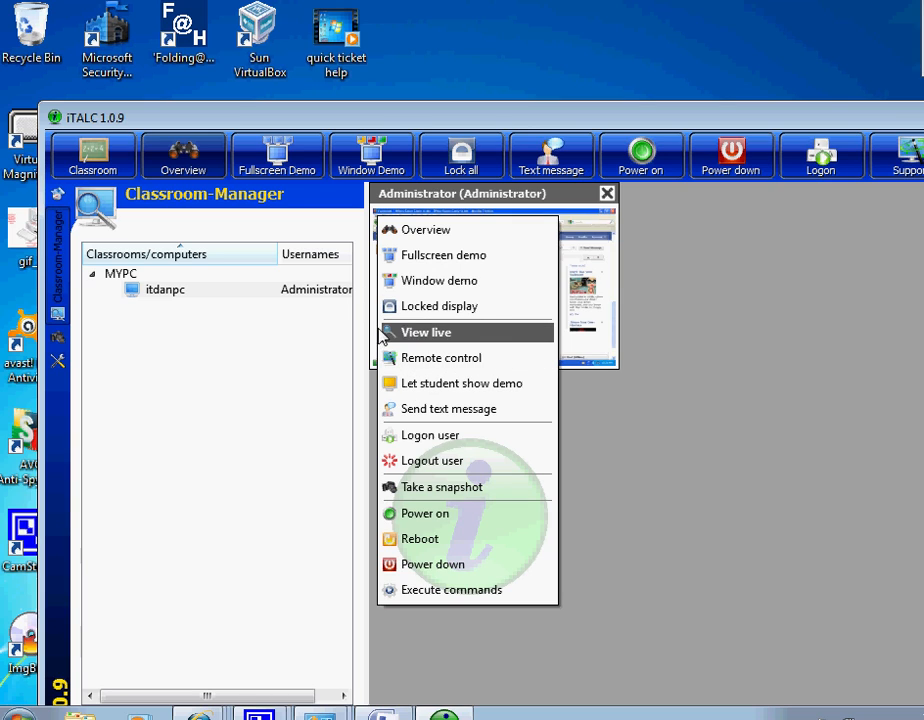
mouse_move(351, 336)
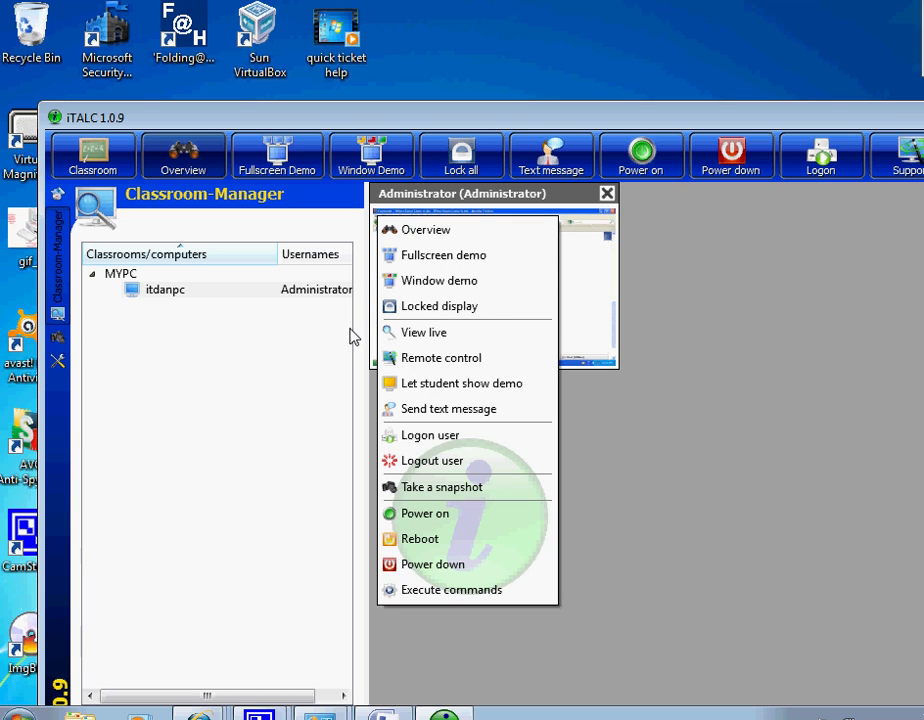
mouse_move(424, 340)
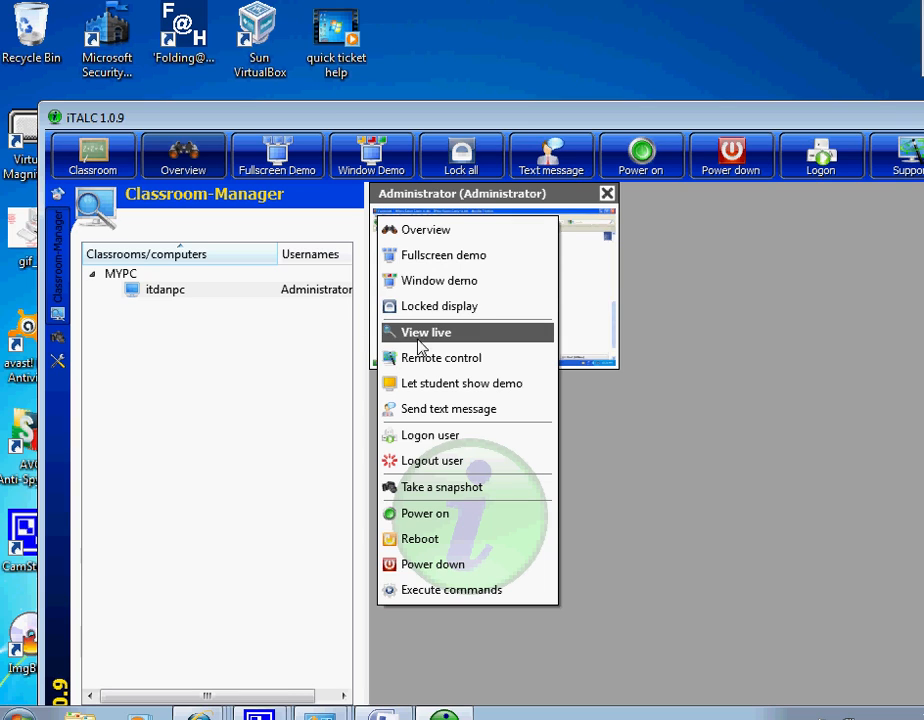
mouse_move(592, 635)
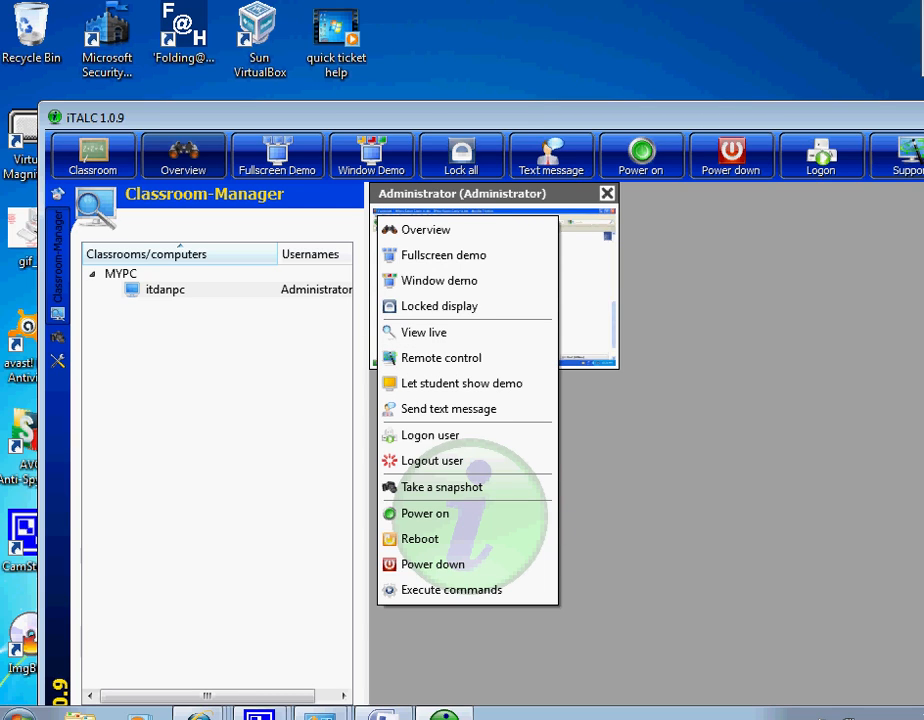
mouse_move(198, 317)
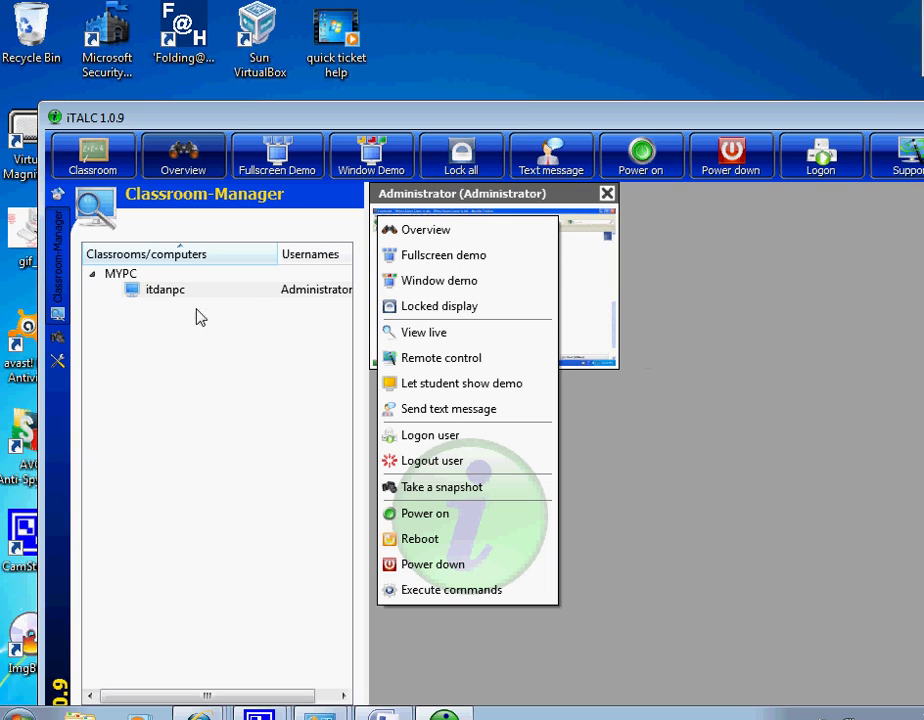
mouse_move(438, 280)
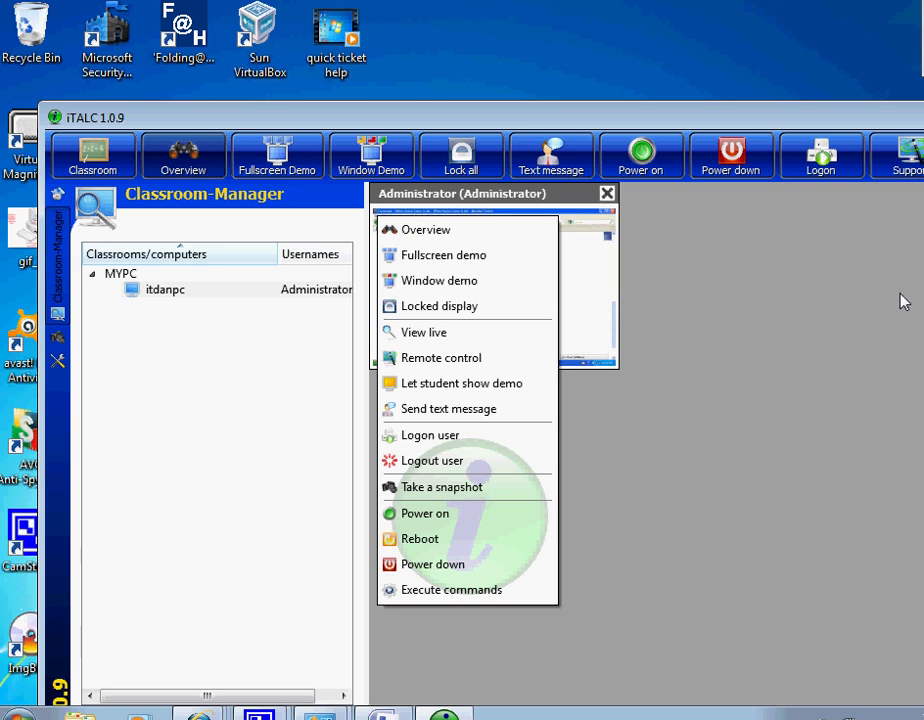
mouse_move(840, 286)
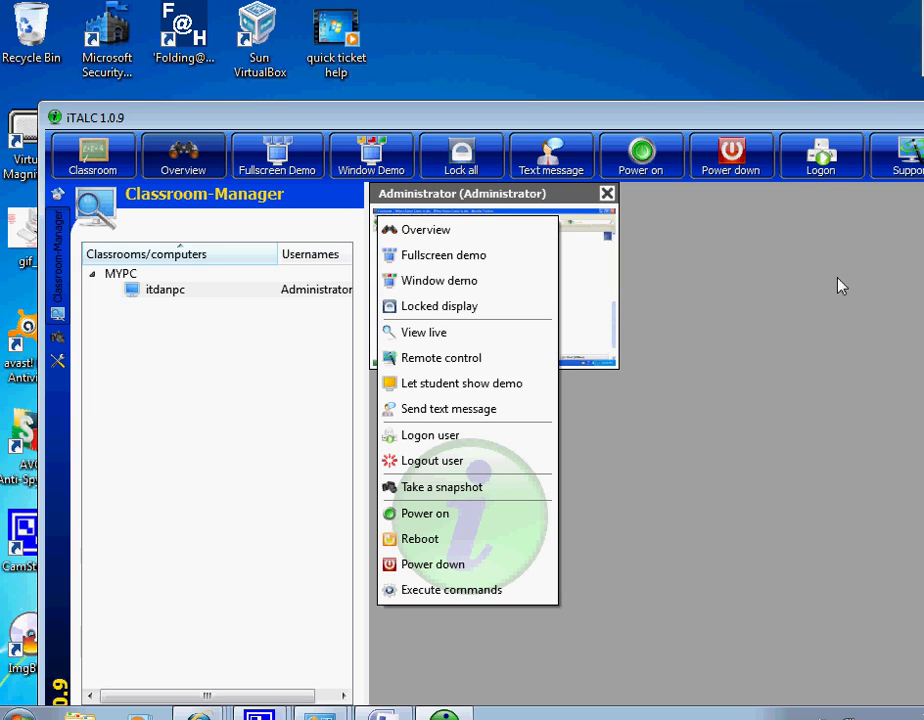